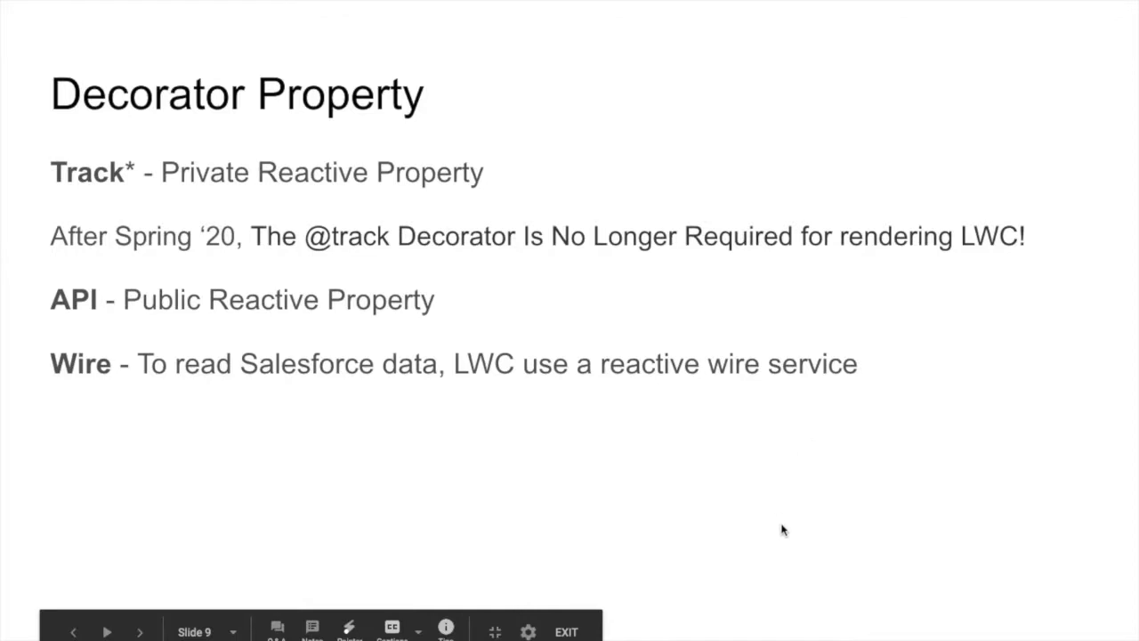
mouse_move(623, 466)
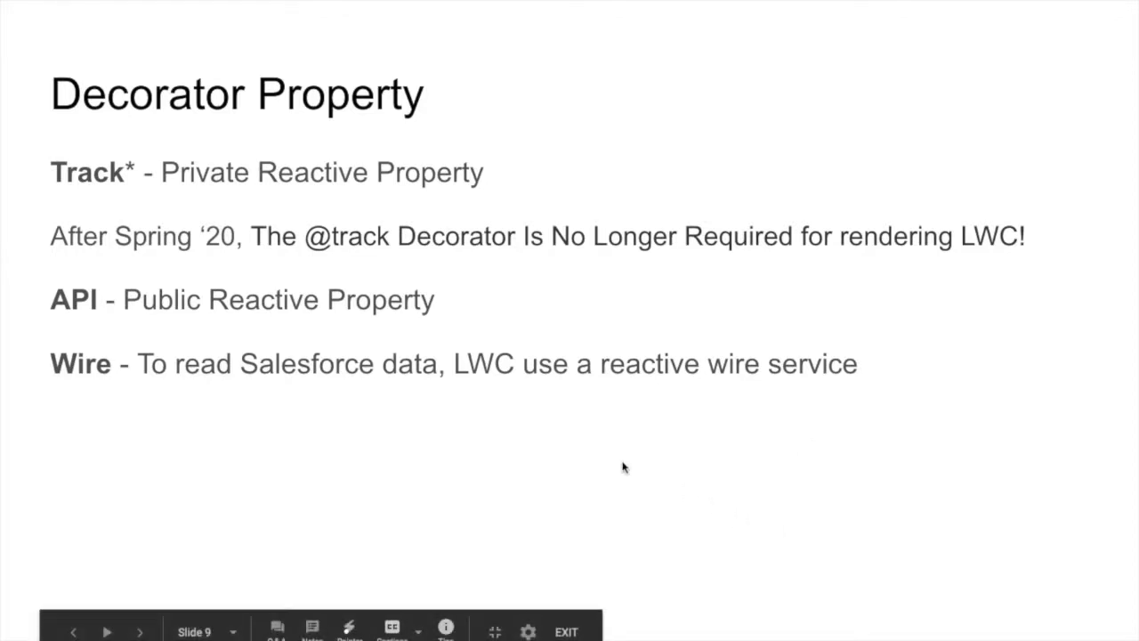
mouse_move(431, 220)
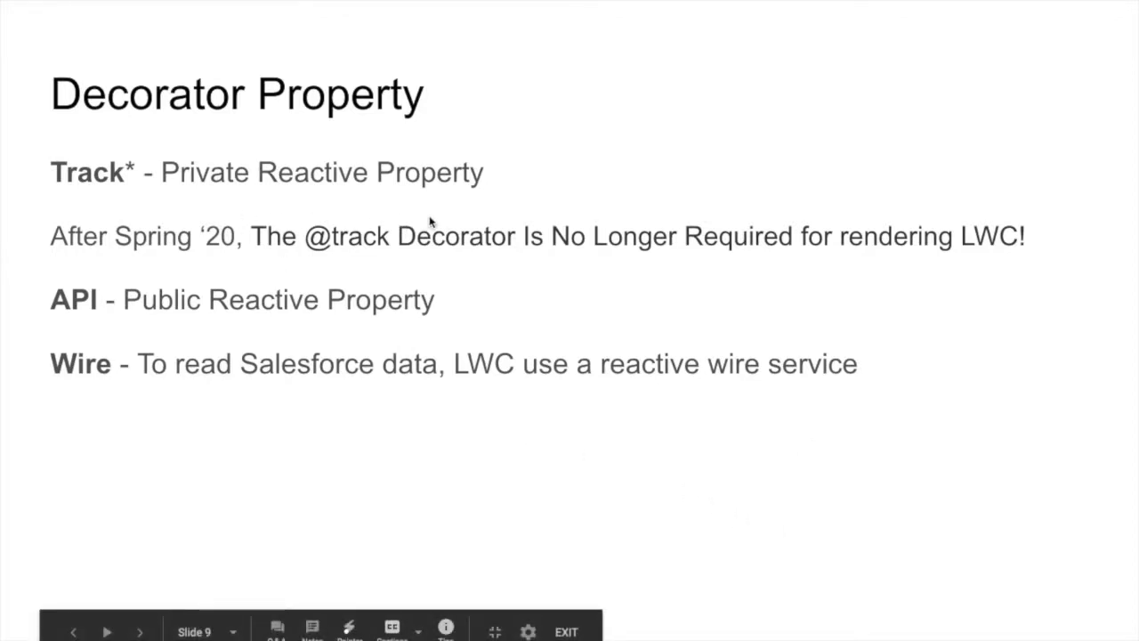
mouse_move(198, 274)
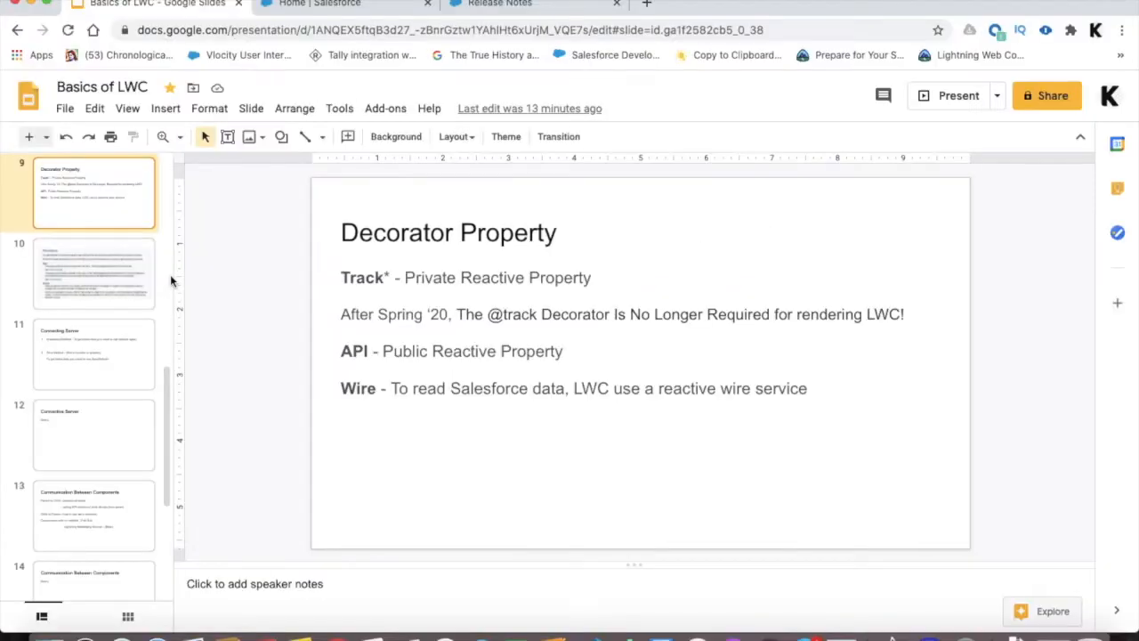
click(534, 4)
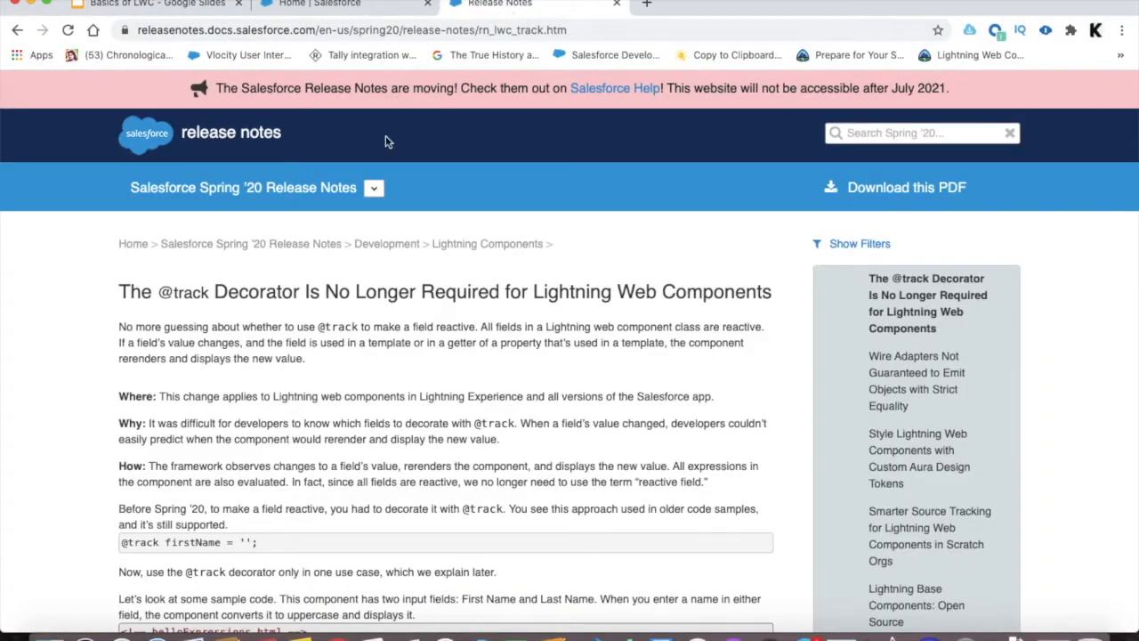
mouse_move(78, 413)
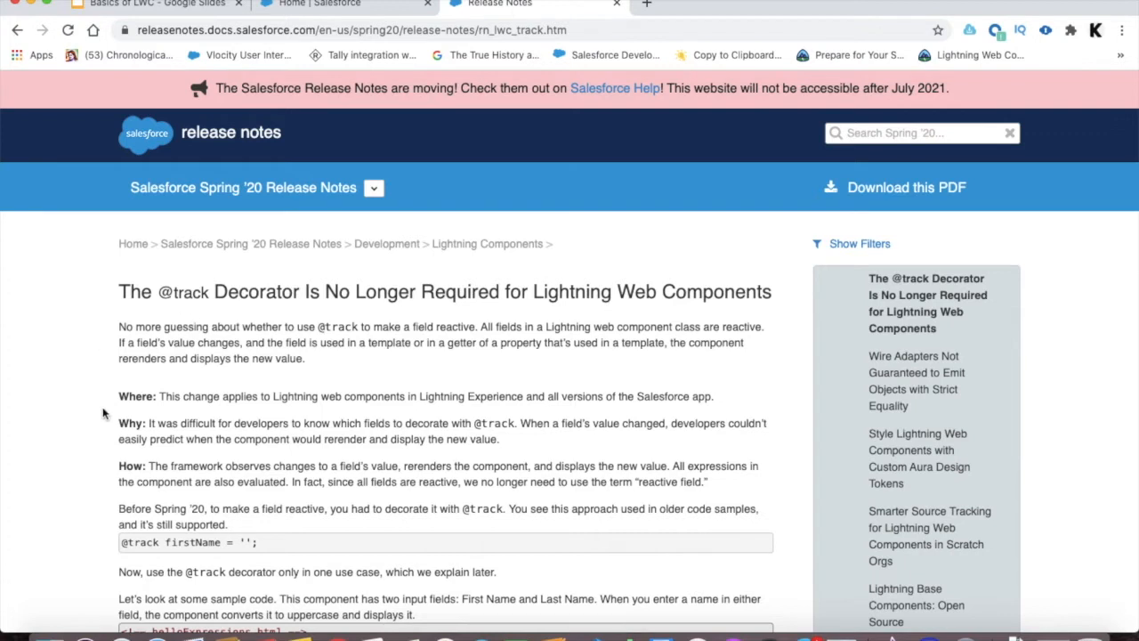
scroll(down, 3)
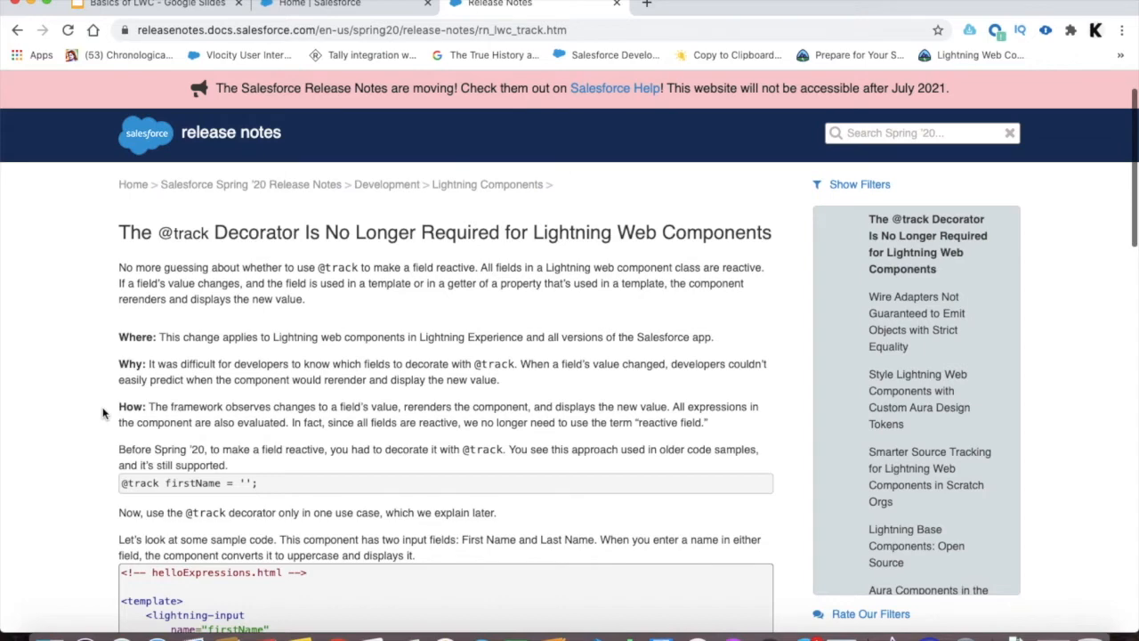
Scroll past the helloExpressions.js class to the 'Observe an Object's Properties' section.
scroll(down, 3)
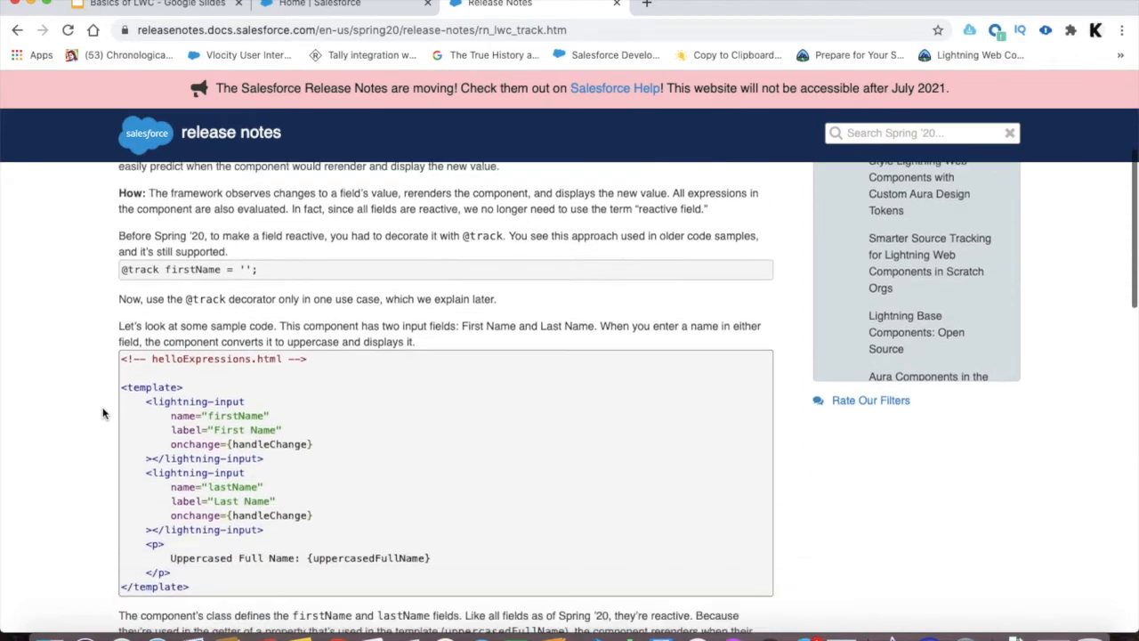
scroll(down, 3)
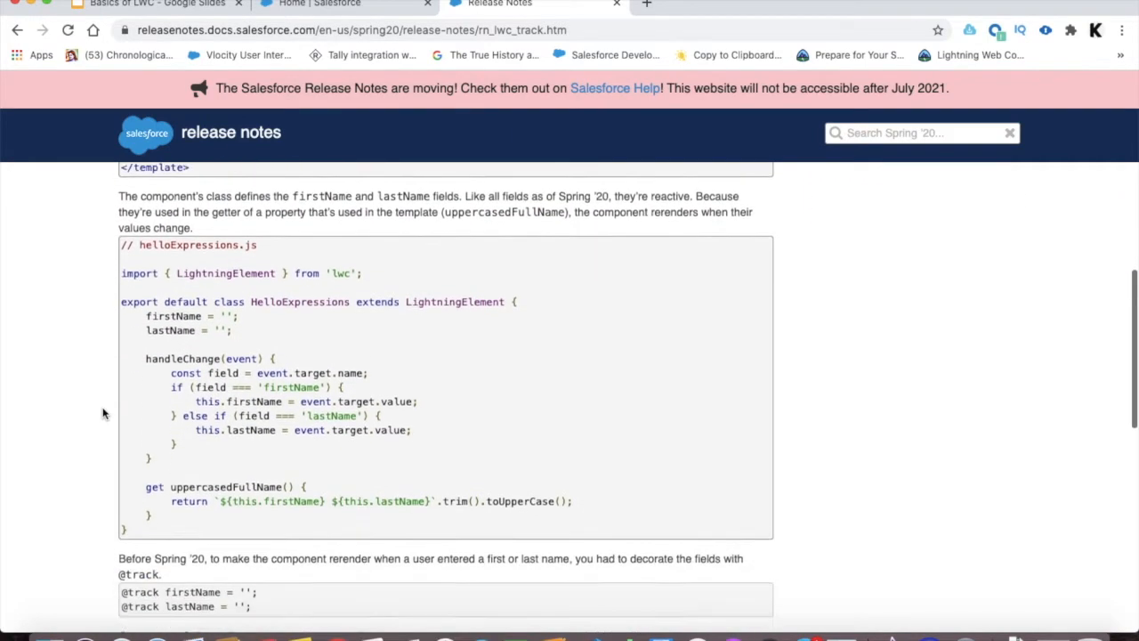
scroll(down, 3)
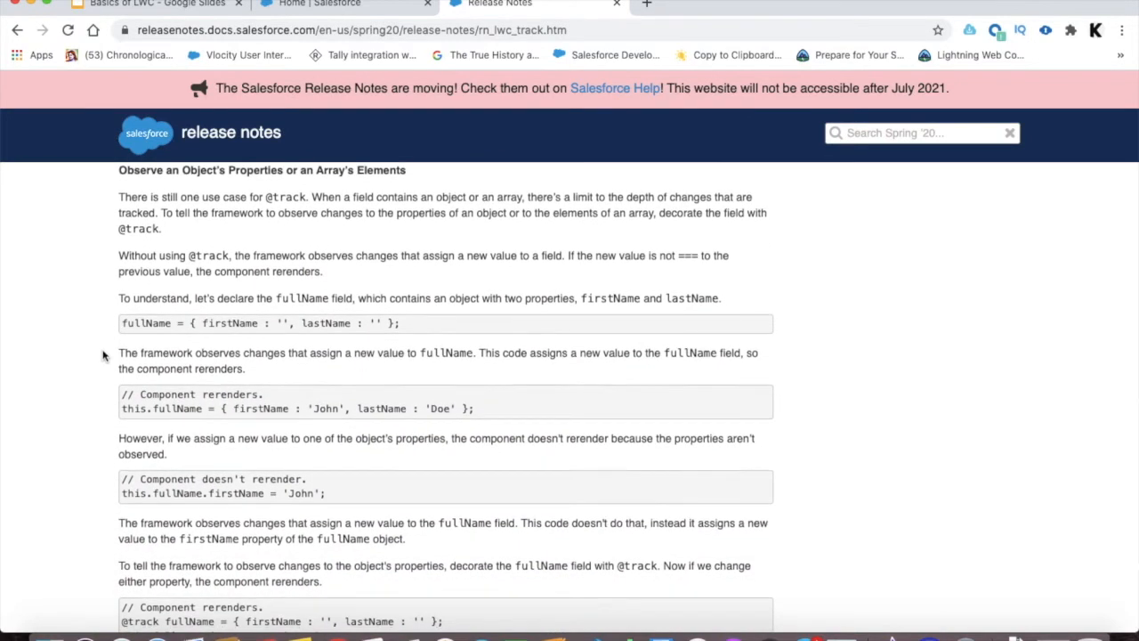
mouse_move(117, 342)
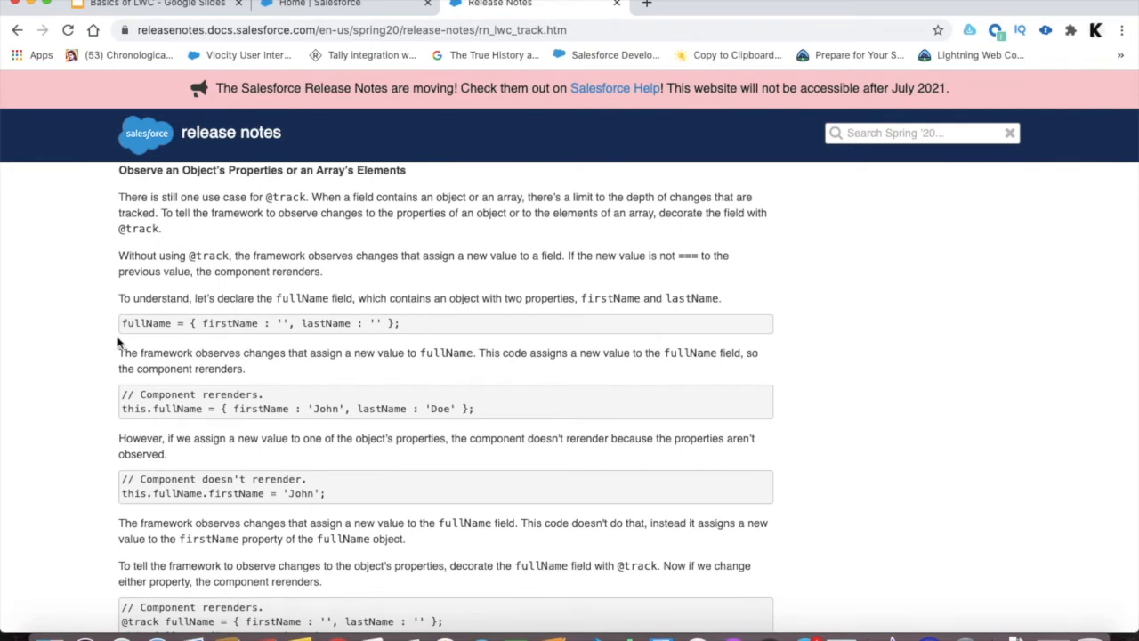
mouse_move(77, 355)
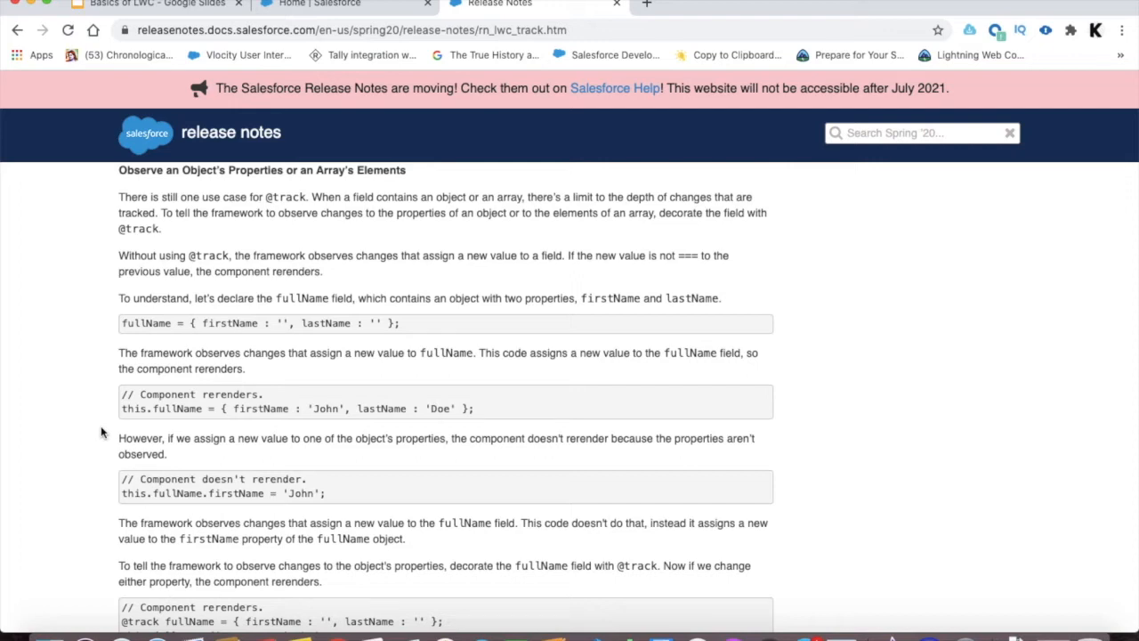
mouse_move(133, 427)
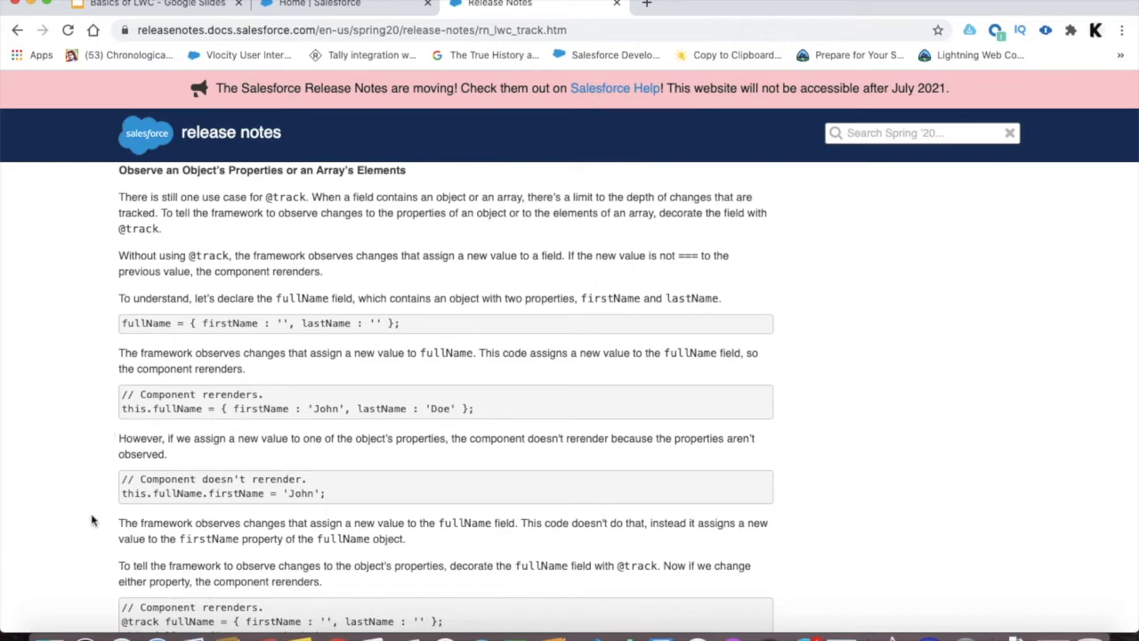
mouse_move(124, 513)
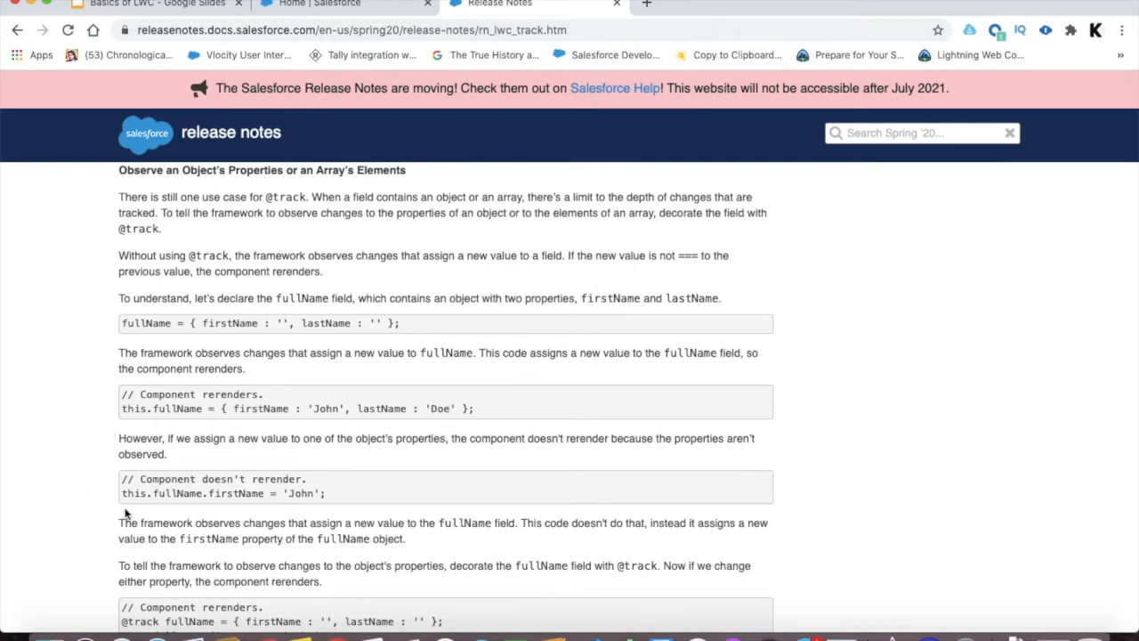
scroll(down, 3)
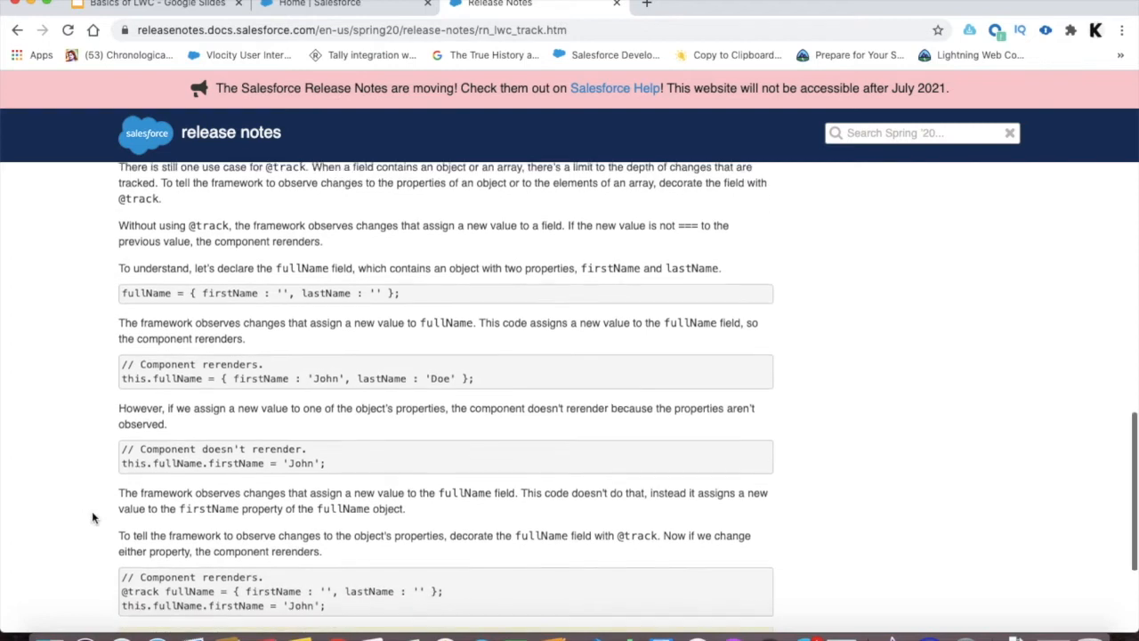
scroll(down, 3)
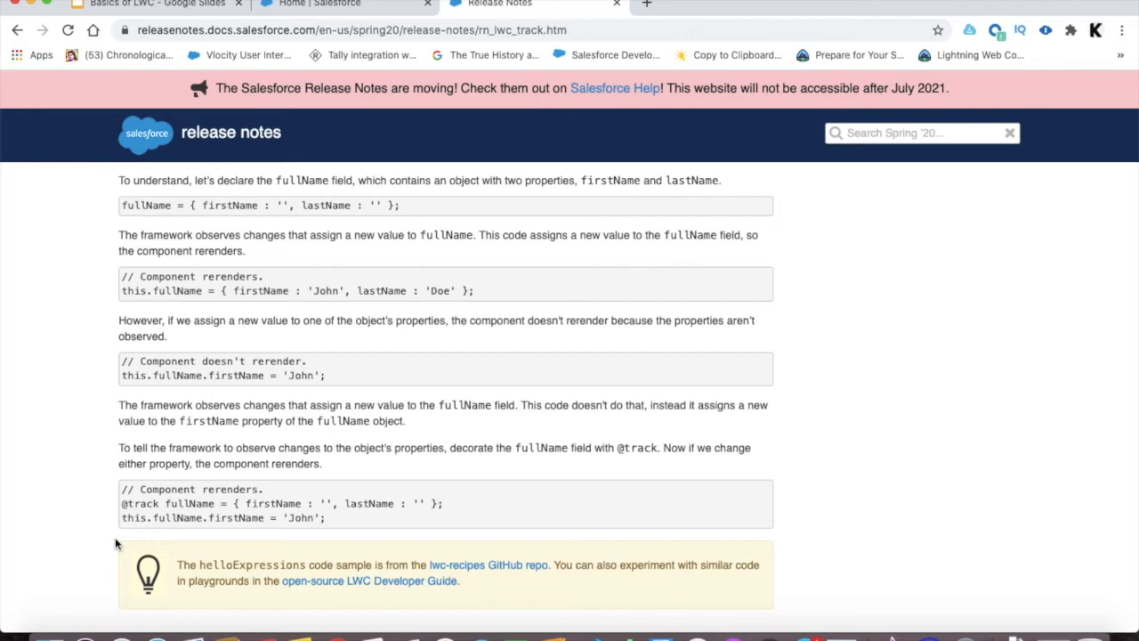
mouse_move(109, 423)
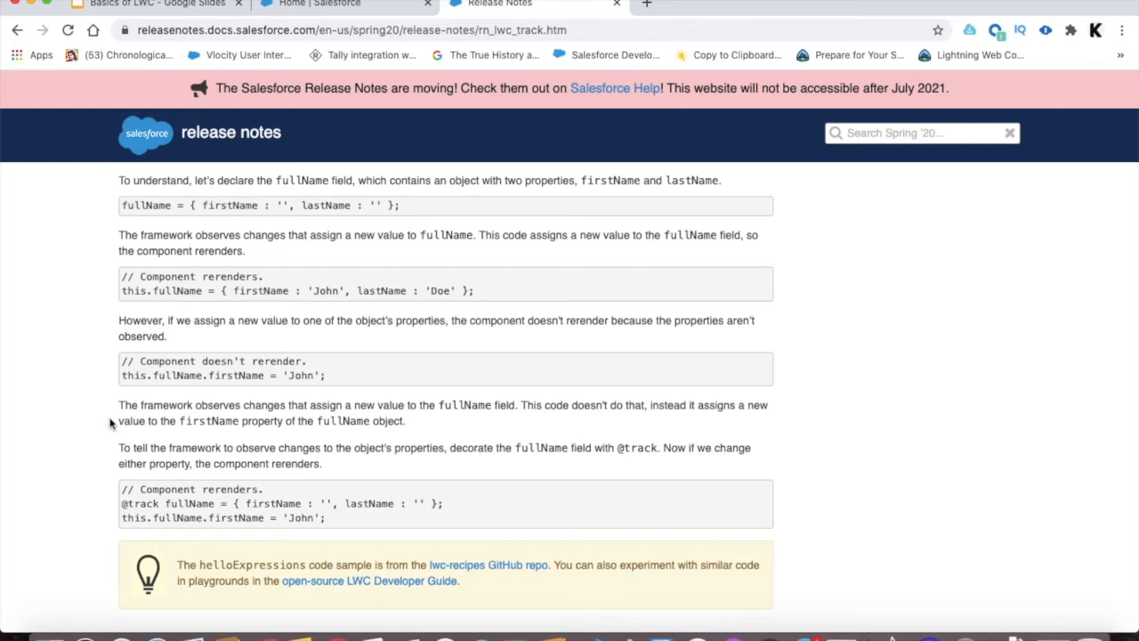
mouse_move(100, 320)
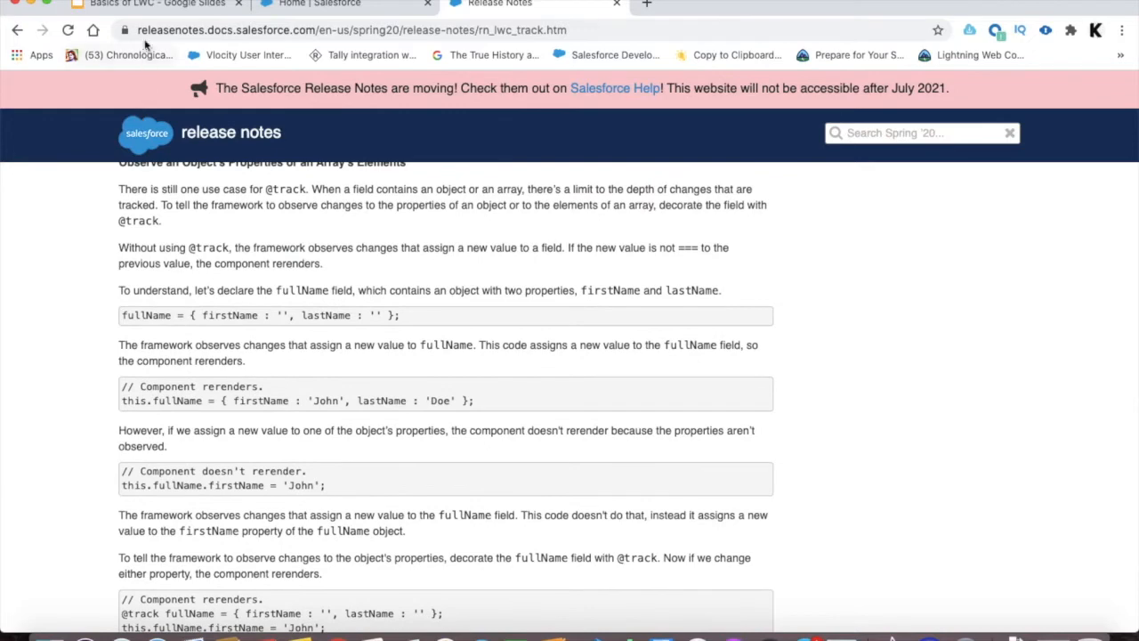
Return to the Basics of LWC deck on the Decorator Property slide.
click(143, 4)
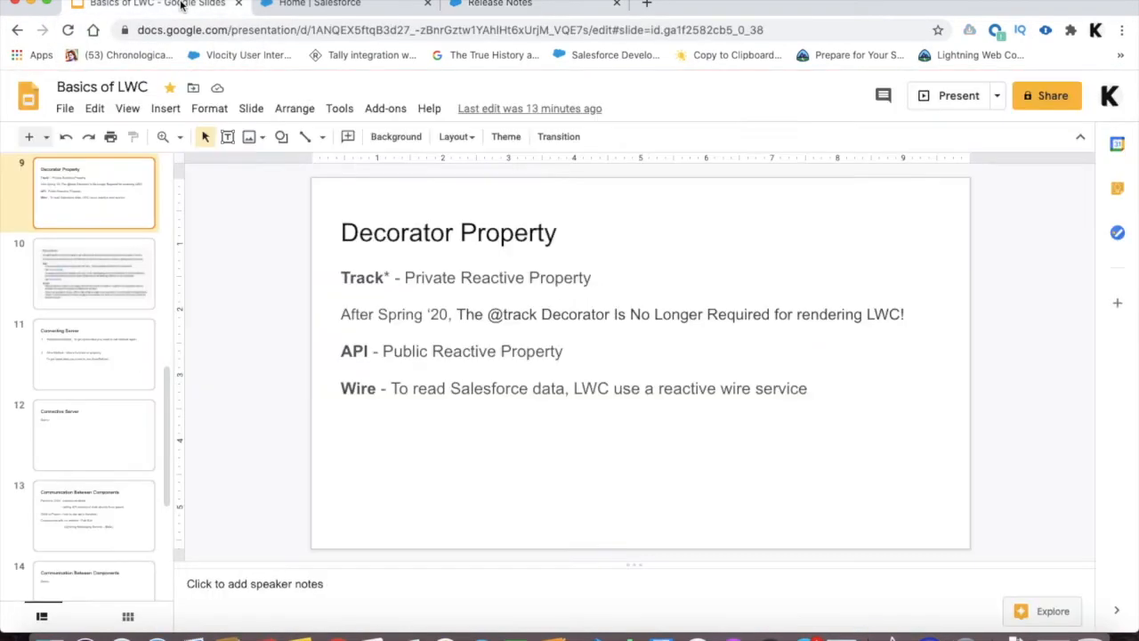
mouse_move(335, 388)
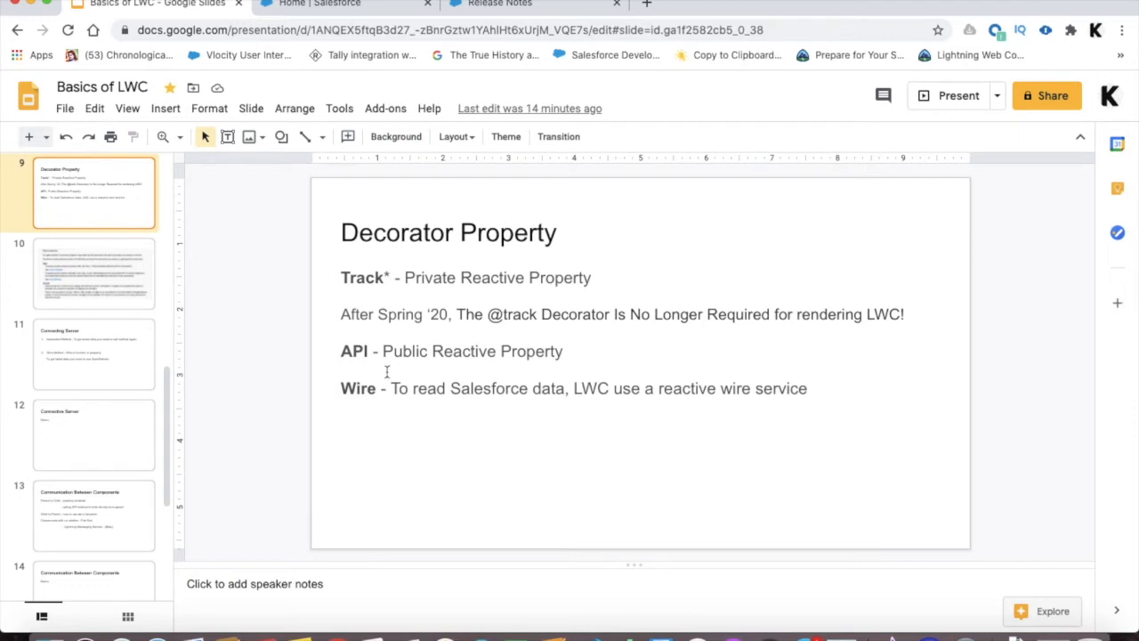
mouse_move(399, 421)
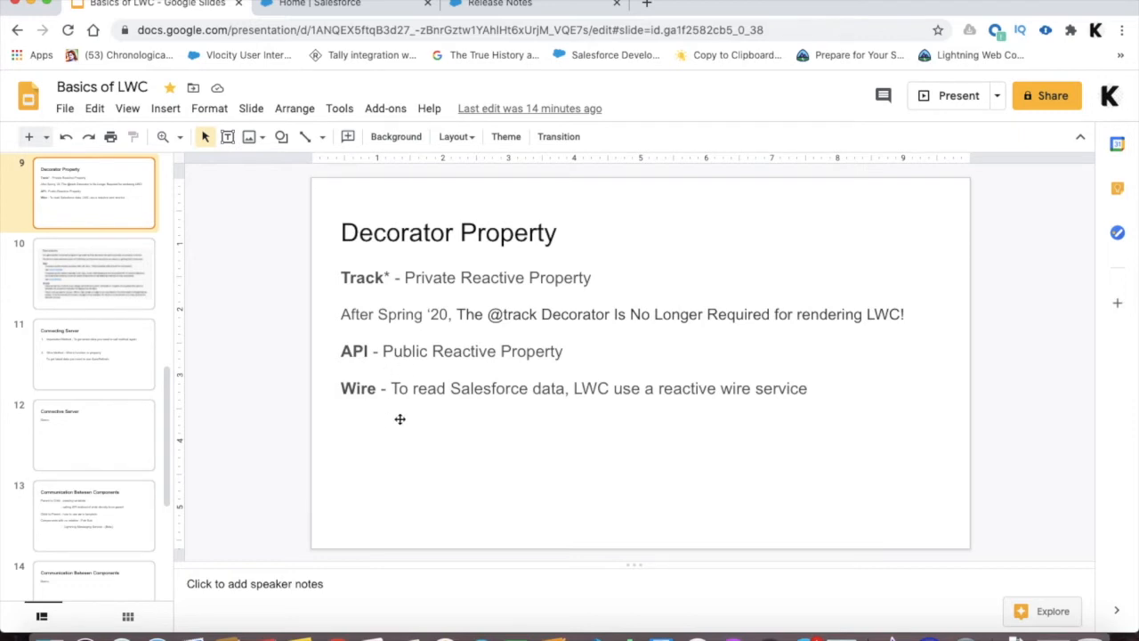
mouse_move(422, 400)
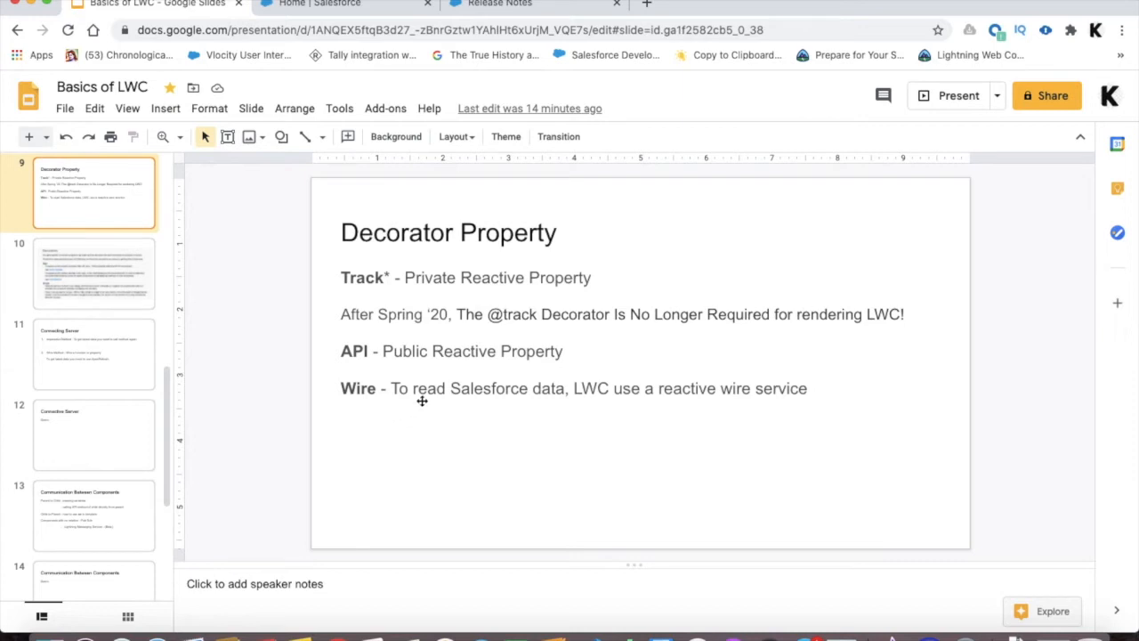
mouse_move(410, 416)
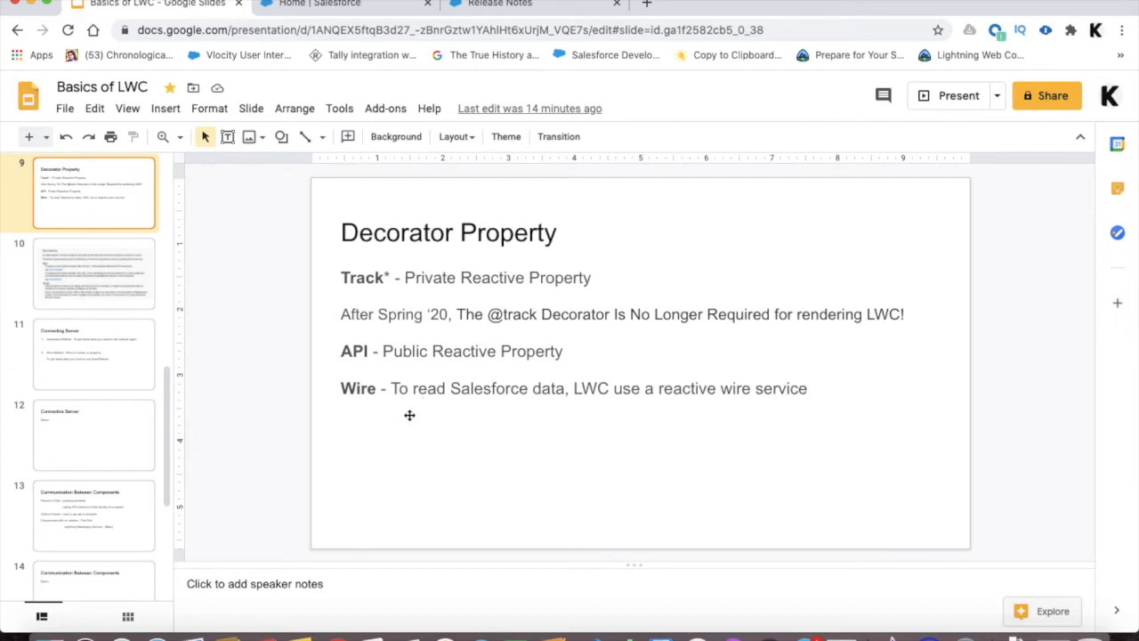
mouse_move(374, 409)
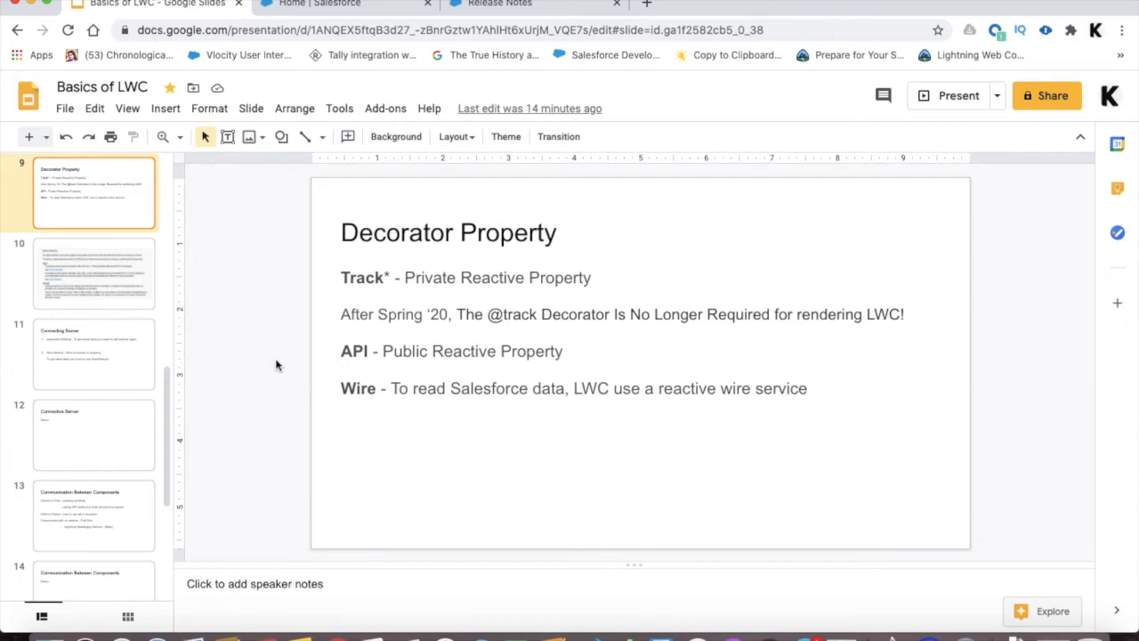
mouse_move(110, 281)
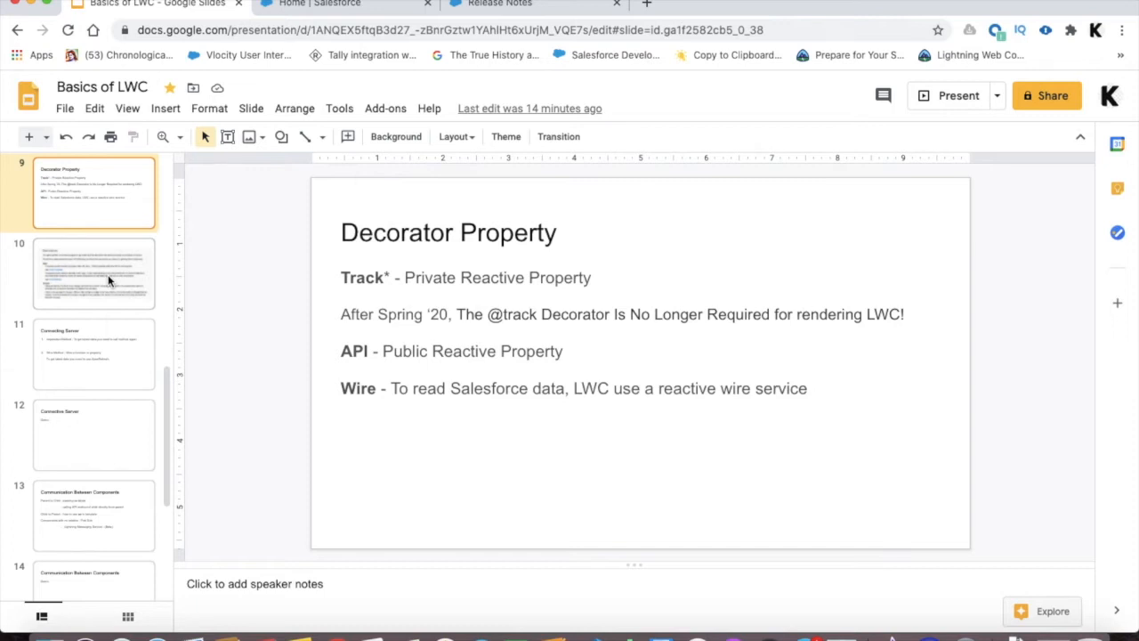
Review the Decorators slide, then move to the Connecting Server slide (slide 11).
click(94, 274)
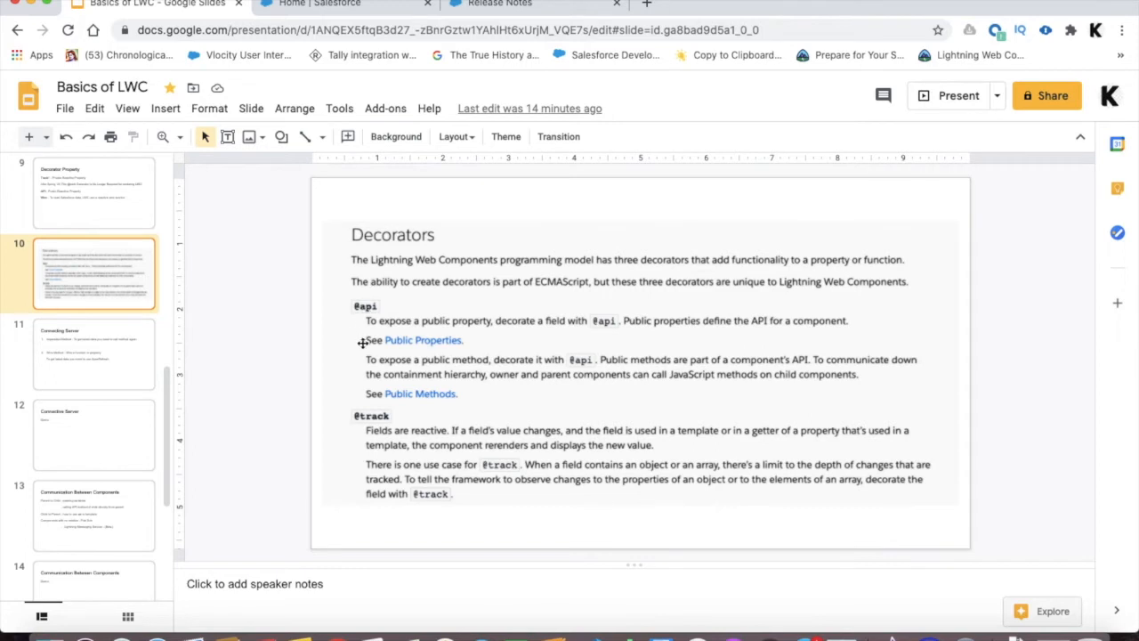
mouse_move(406, 374)
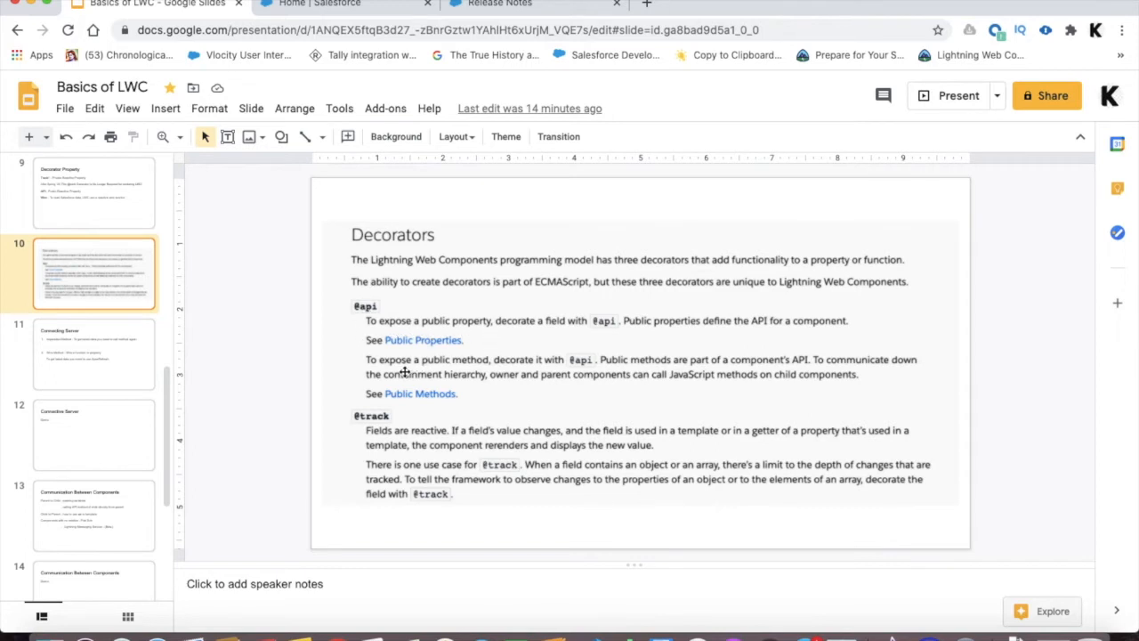
mouse_move(573, 370)
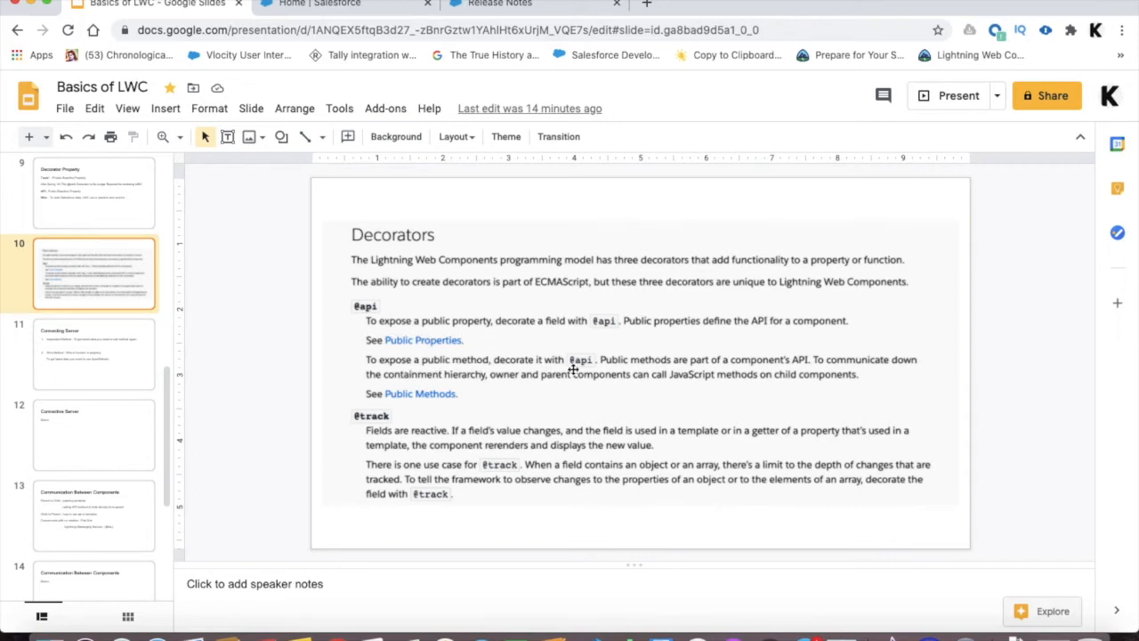
mouse_move(391, 340)
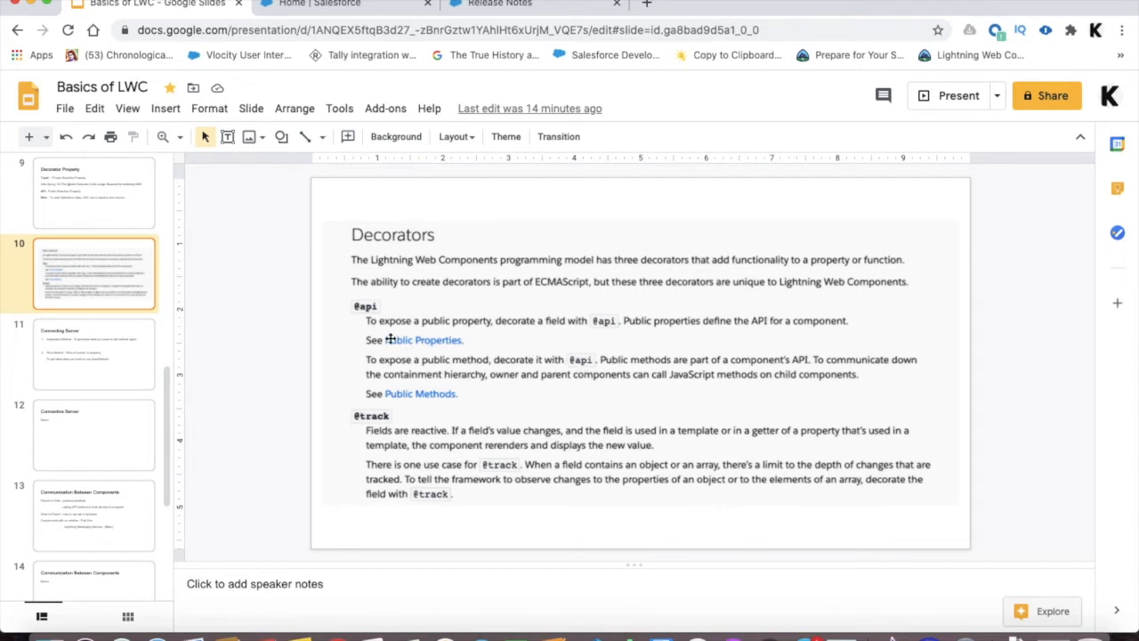
mouse_move(399, 360)
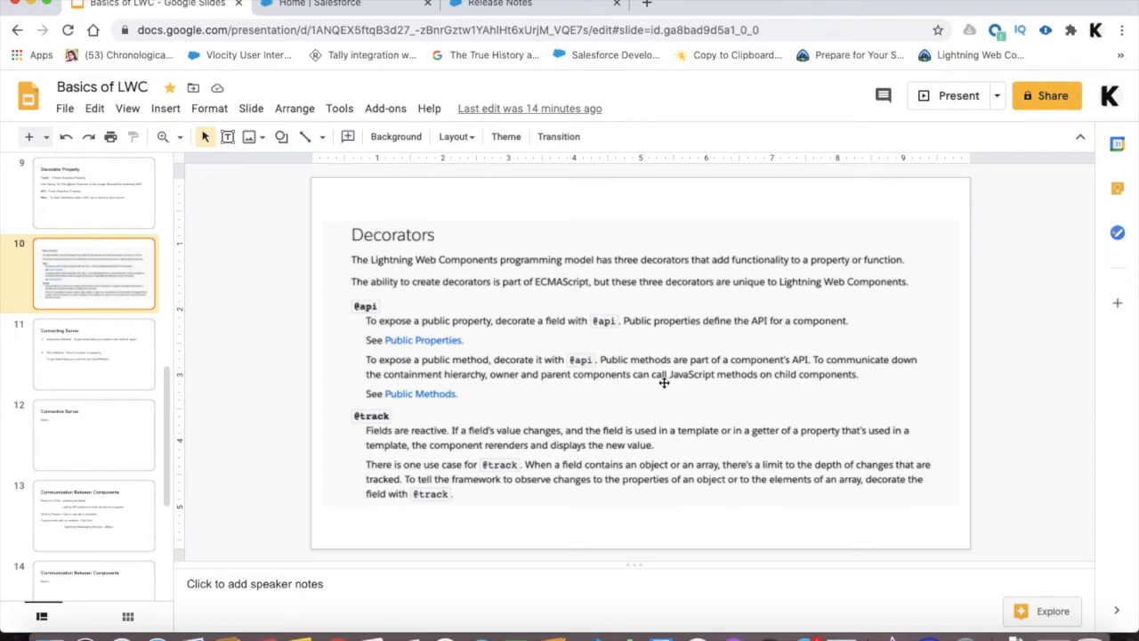
mouse_move(617, 388)
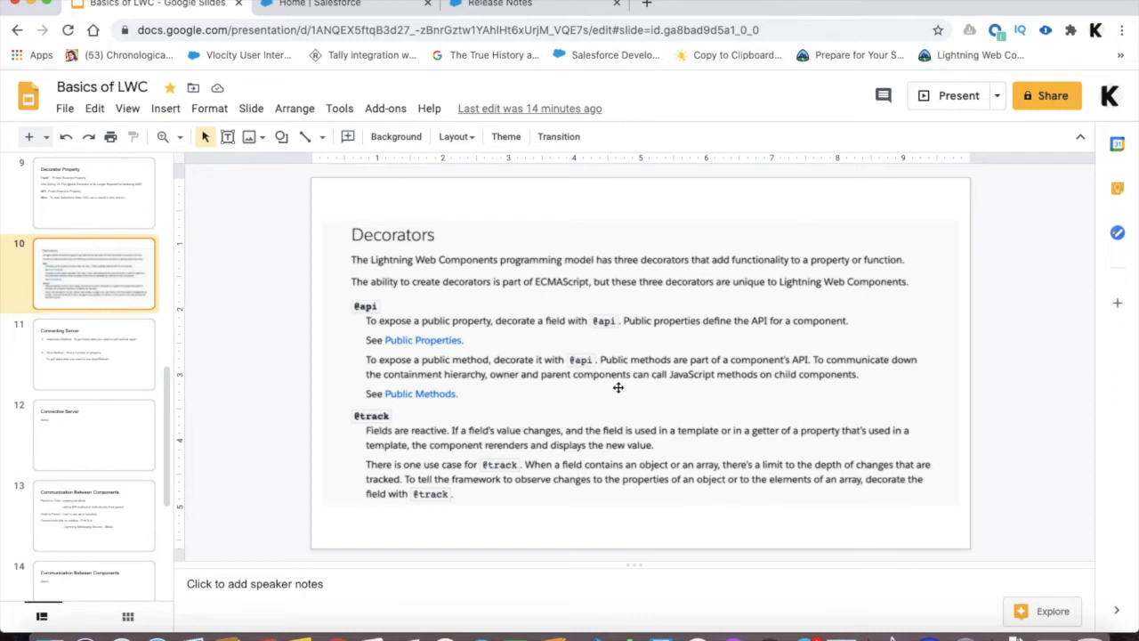
mouse_move(676, 388)
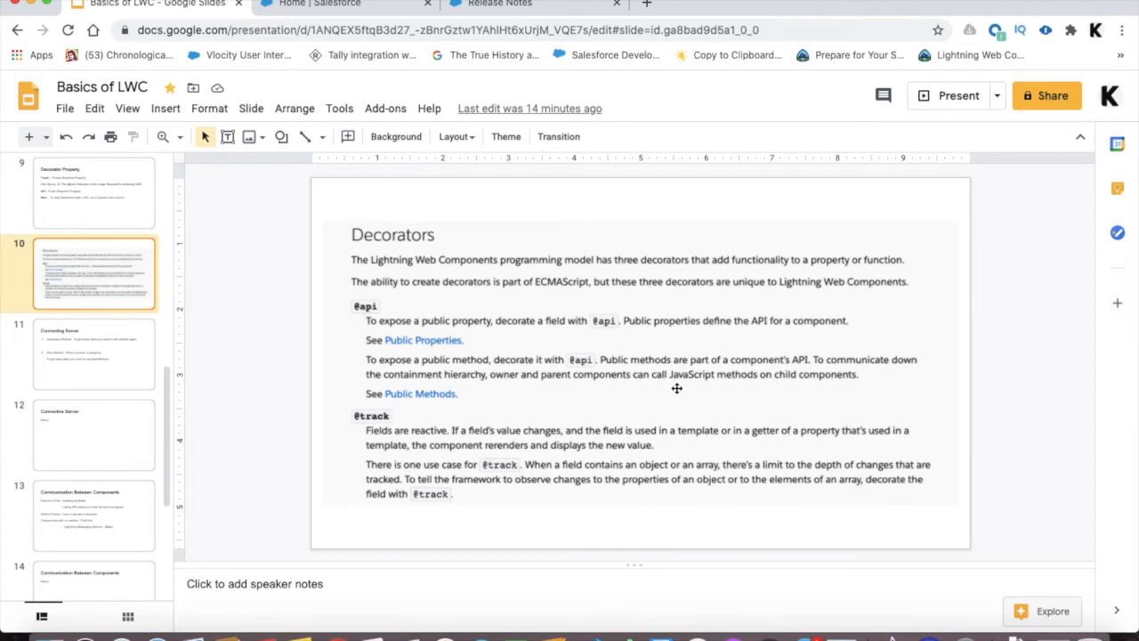
mouse_move(389, 531)
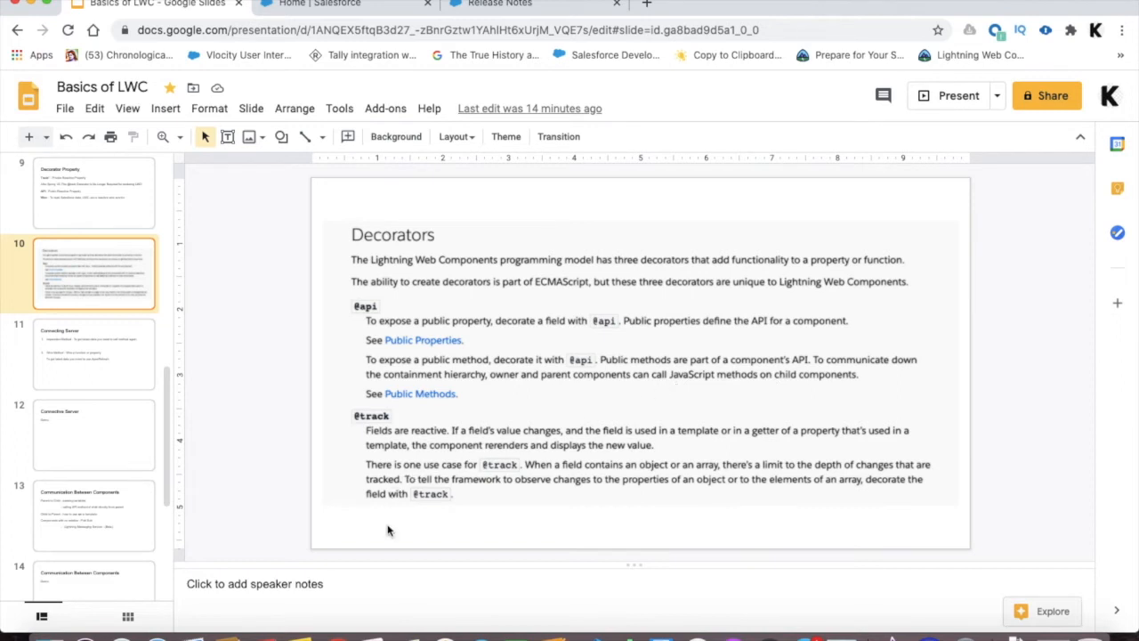
mouse_move(420, 530)
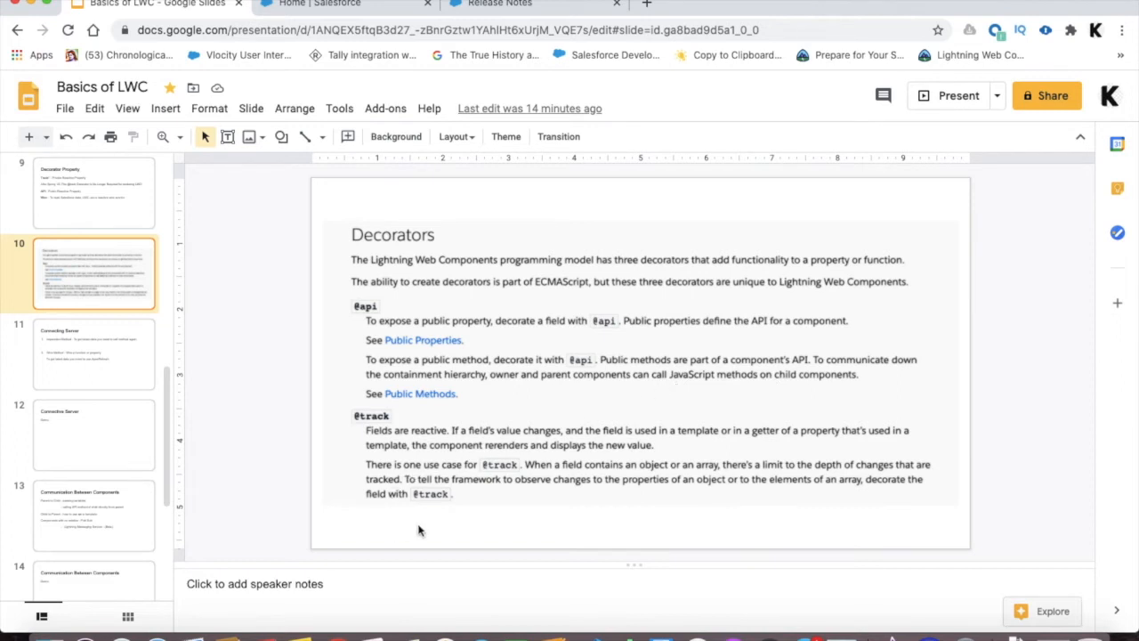
mouse_move(370, 514)
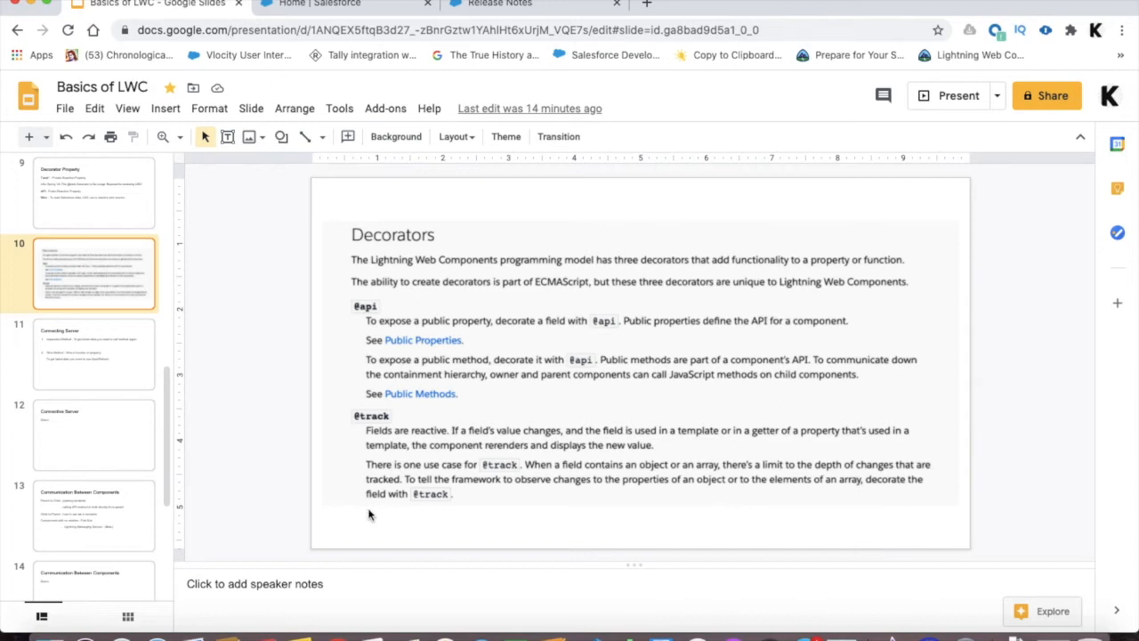
mouse_move(225, 385)
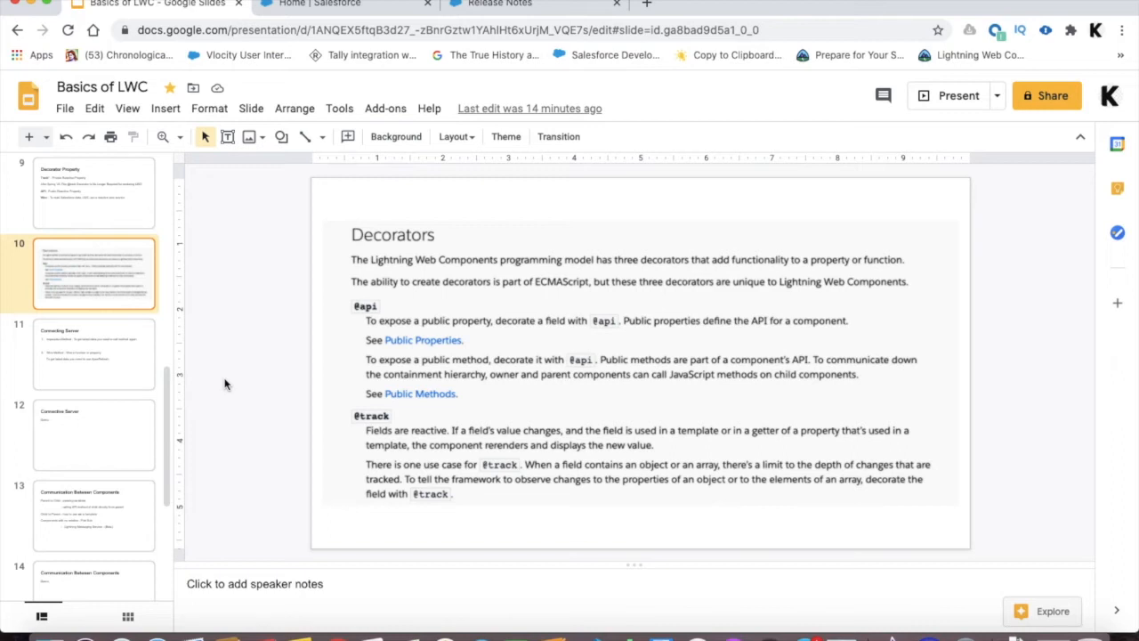
mouse_move(263, 388)
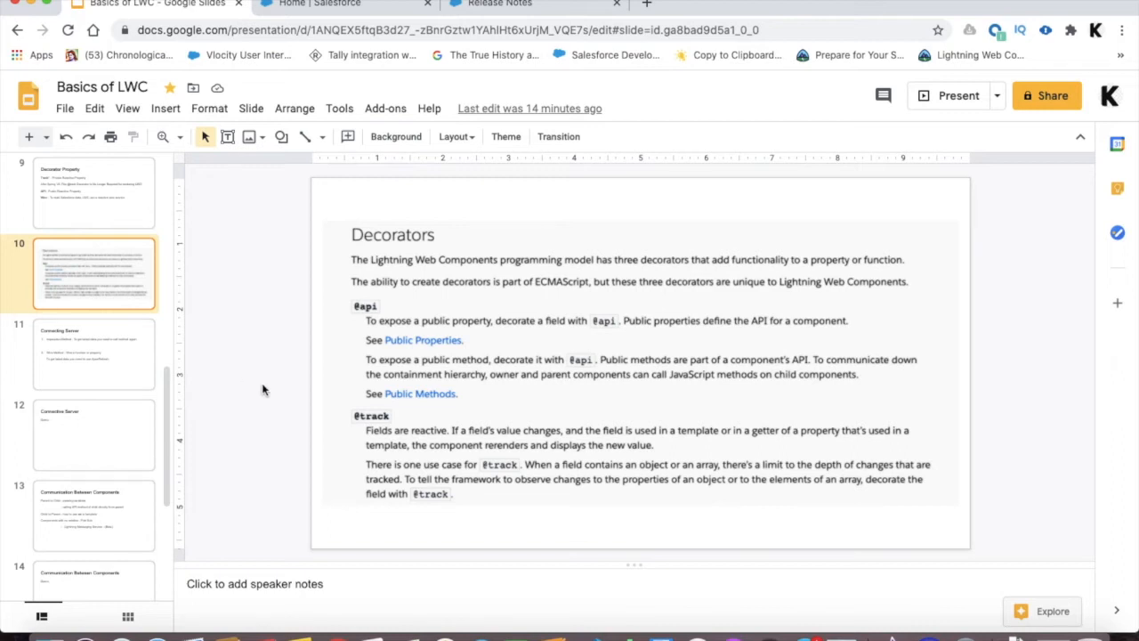
click(92, 354)
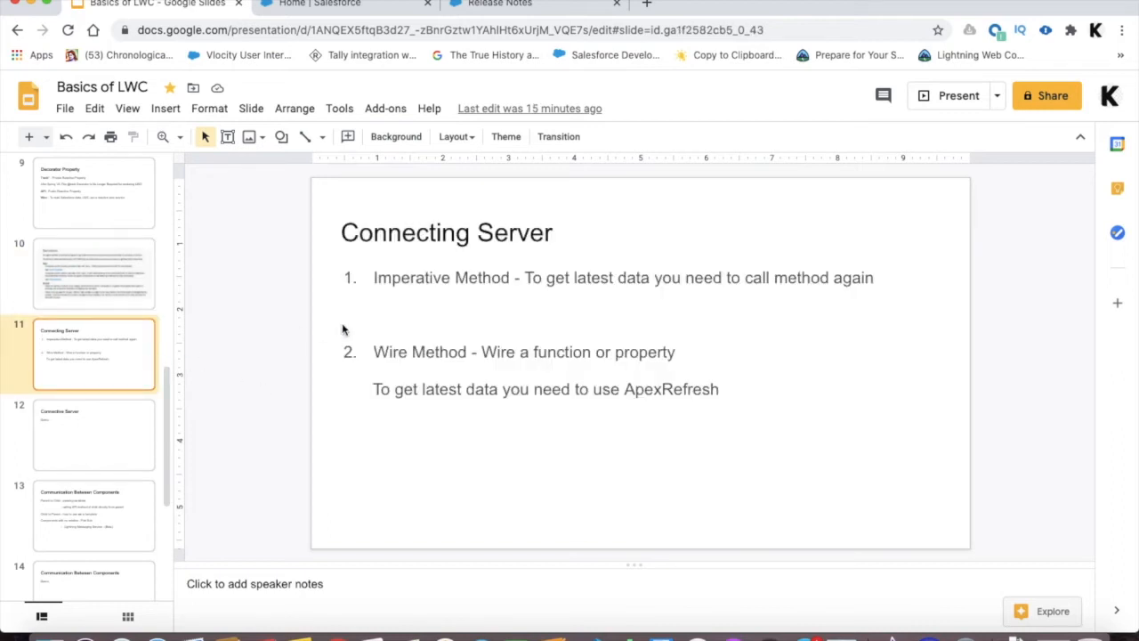
mouse_move(758, 381)
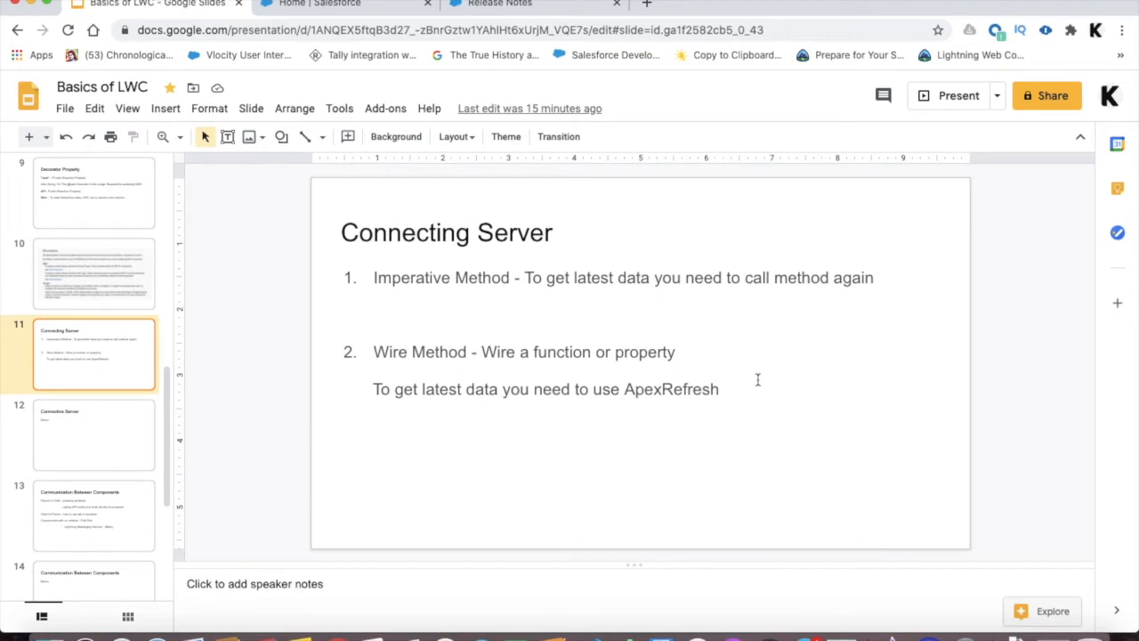
mouse_move(772, 424)
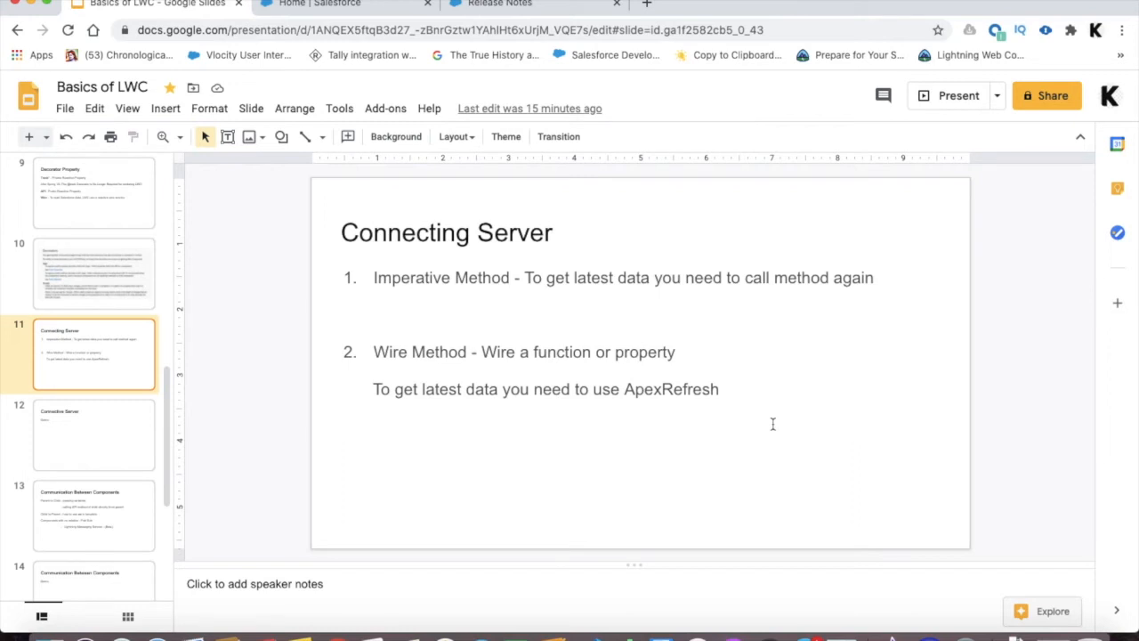
mouse_move(648, 442)
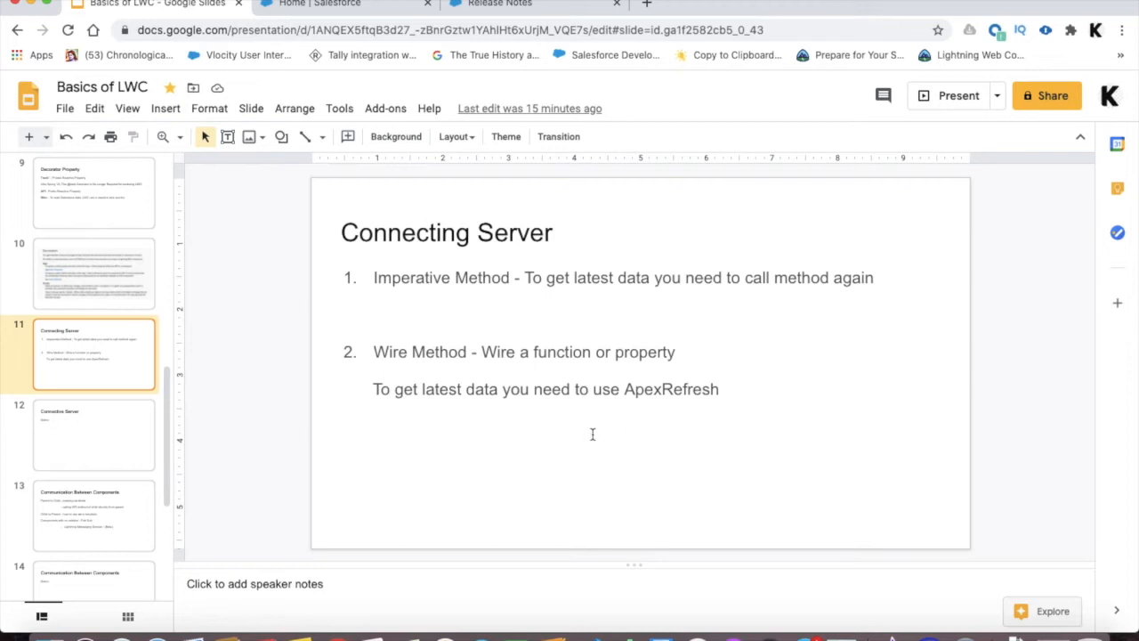
mouse_move(573, 433)
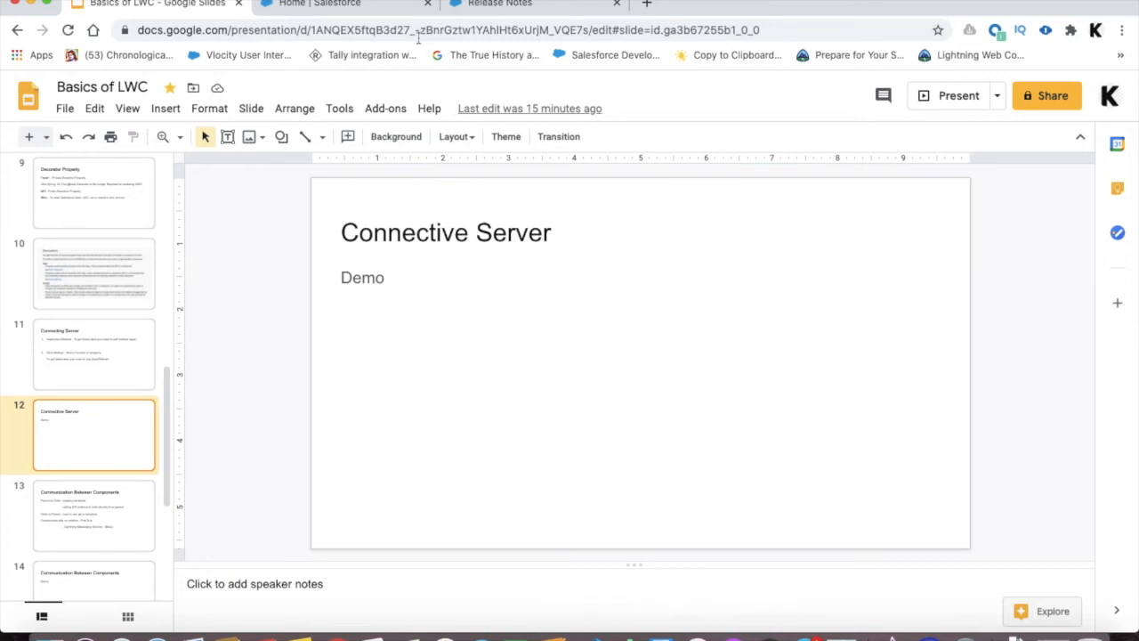
Switch to the Salesforce org home page with the Accounts list and Contact form.
click(337, 3)
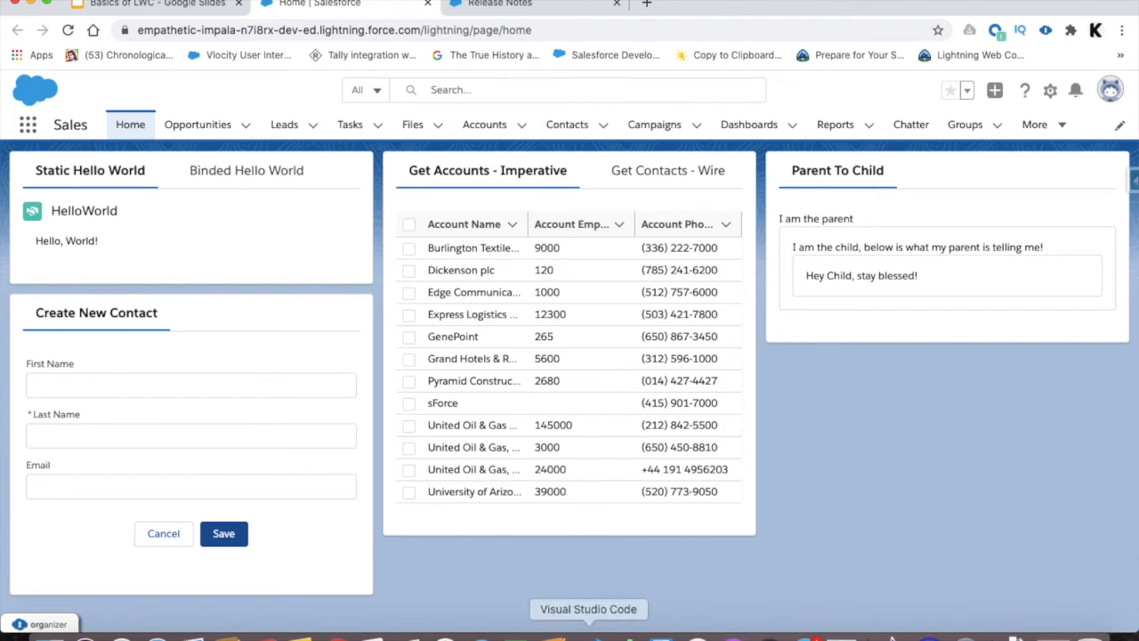
mouse_move(666, 194)
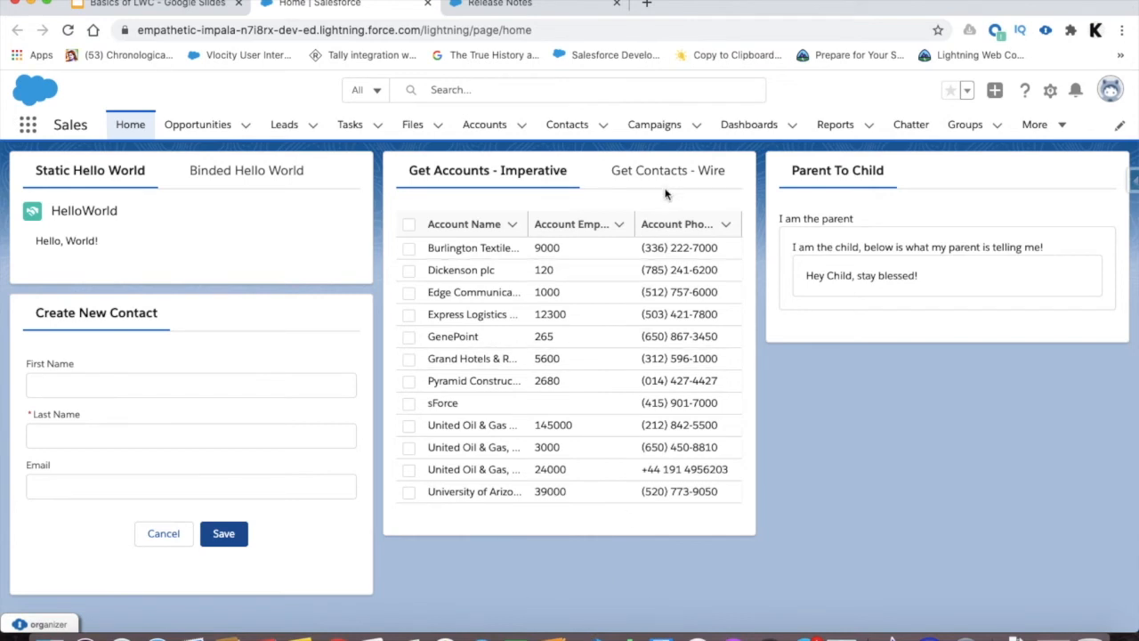
Show the Get Contacts - Wire list, then bring up accountList.js in VS Code.
click(668, 171)
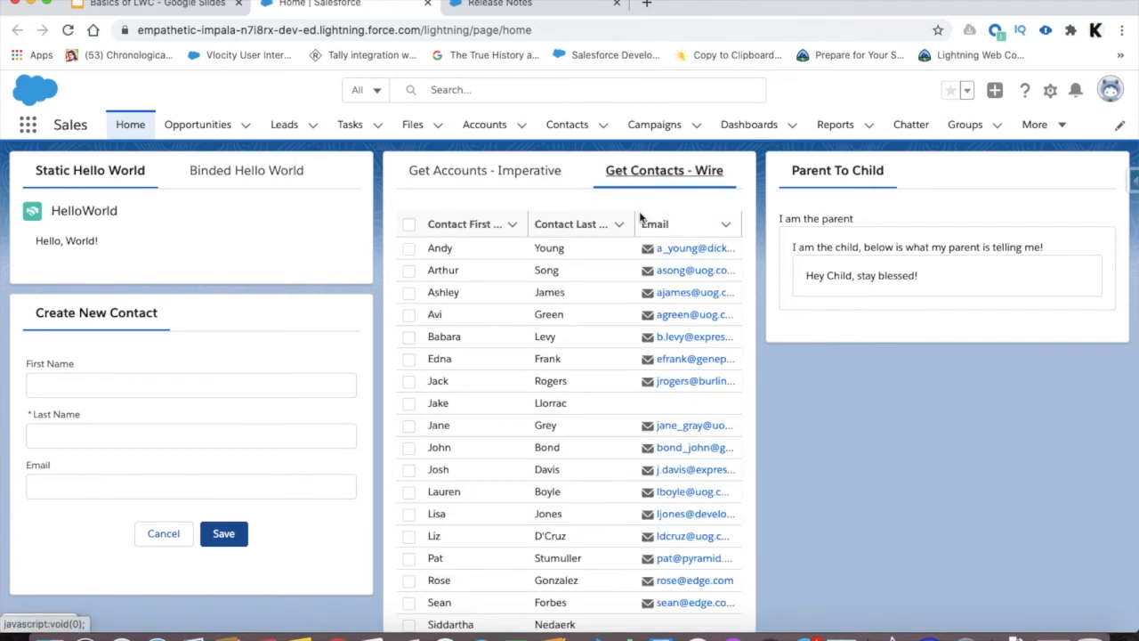
scroll(down, 3)
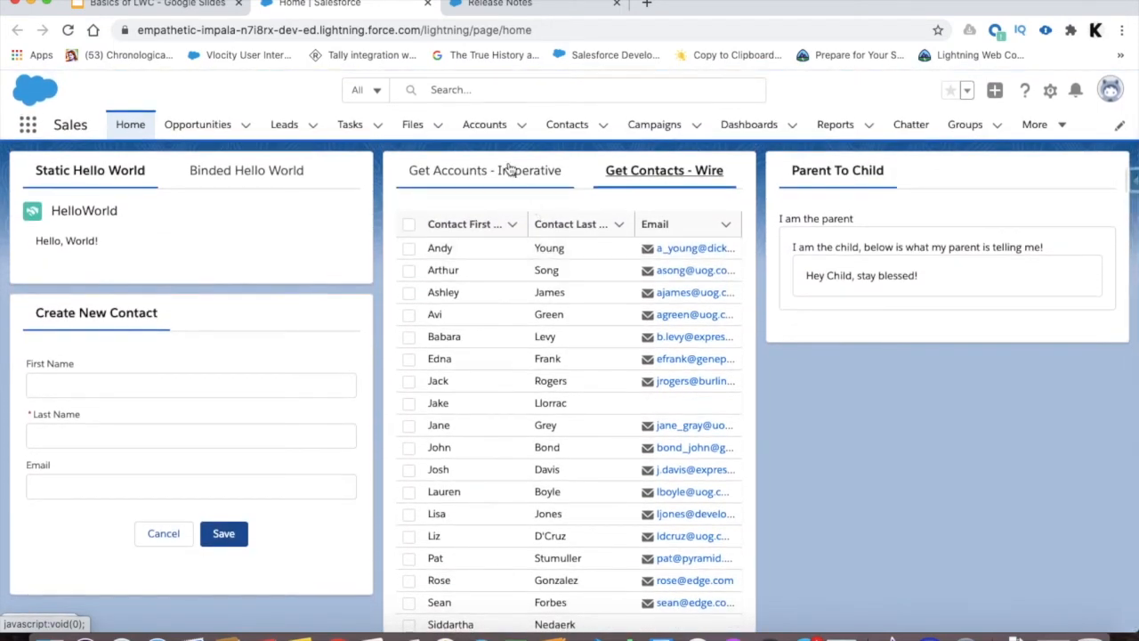
click(484, 171)
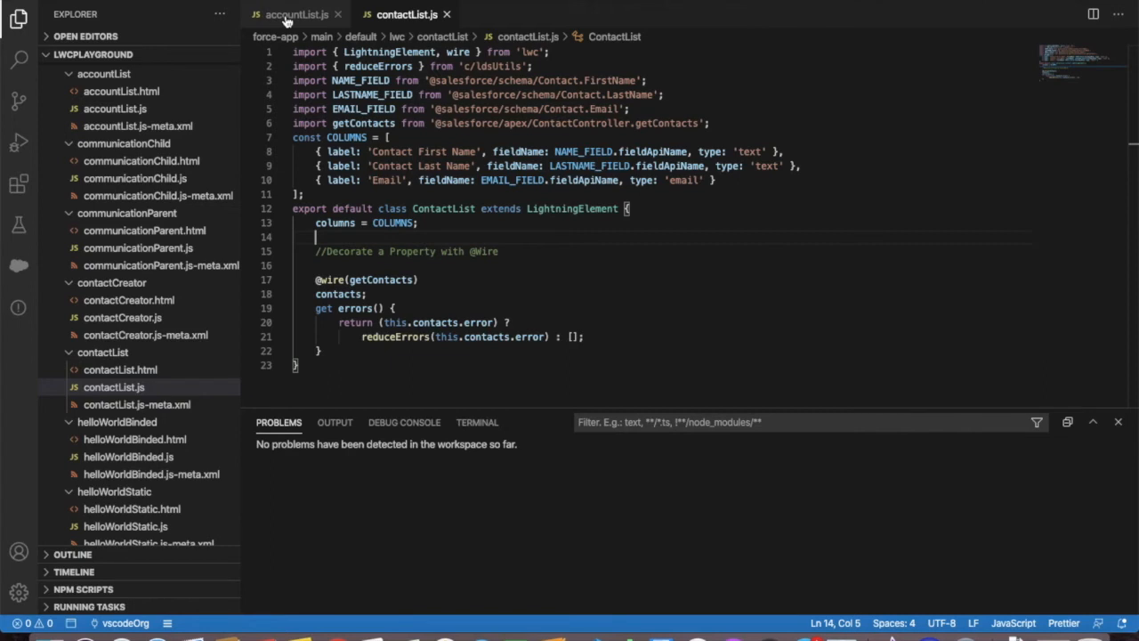
click(301, 15)
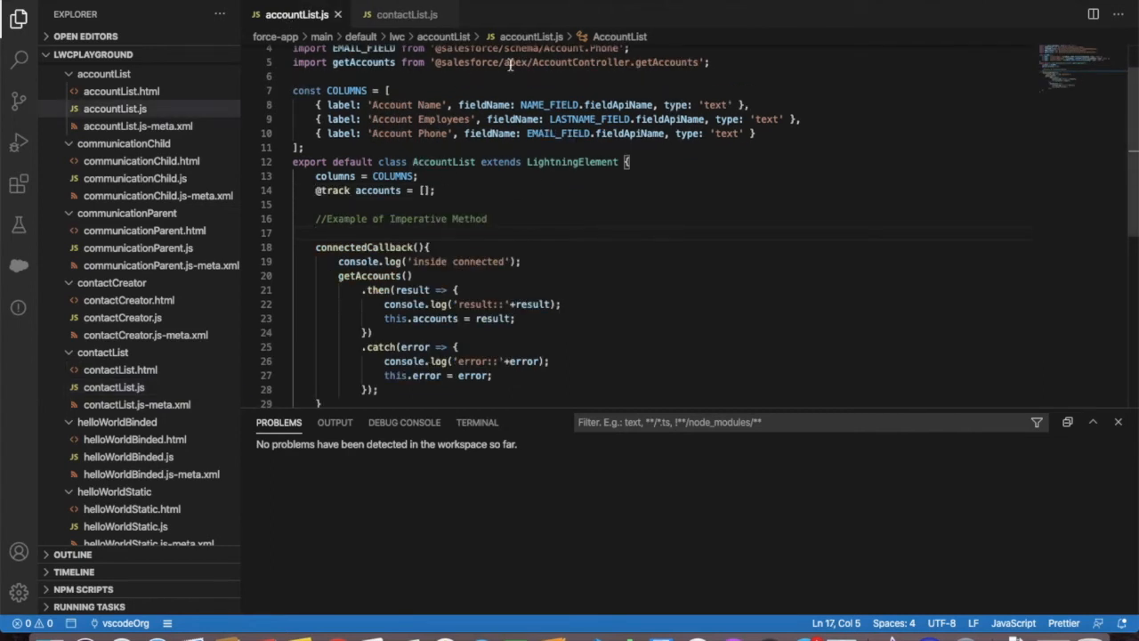
Scroll through accountList.js to the connectedCallback with the imperative getAccounts call.
scroll(down, 3)
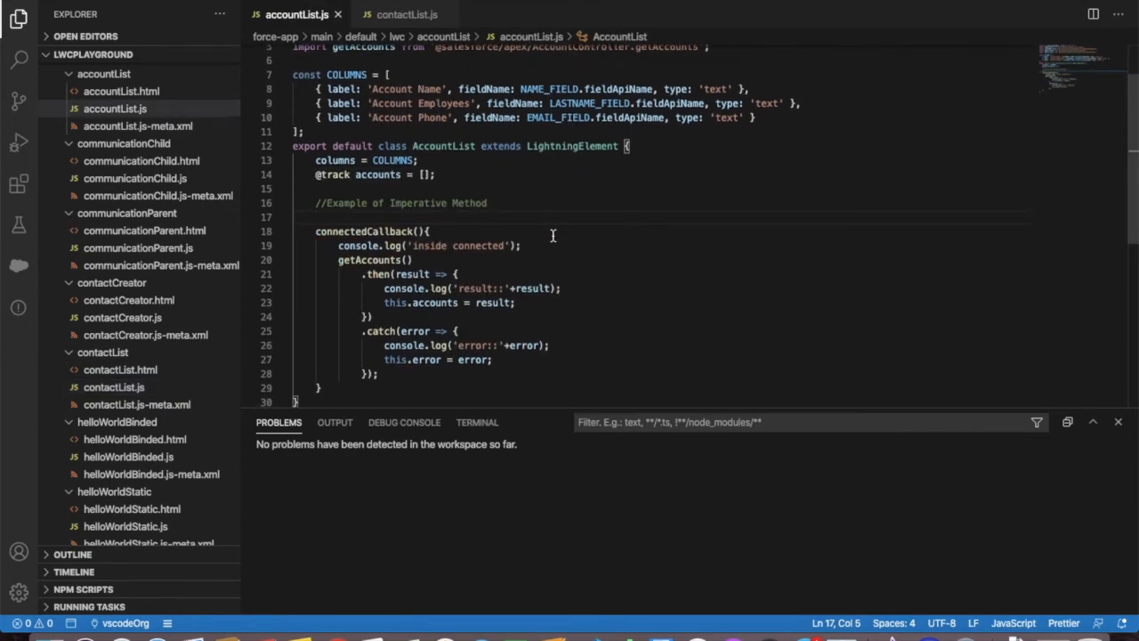
scroll(down, 3)
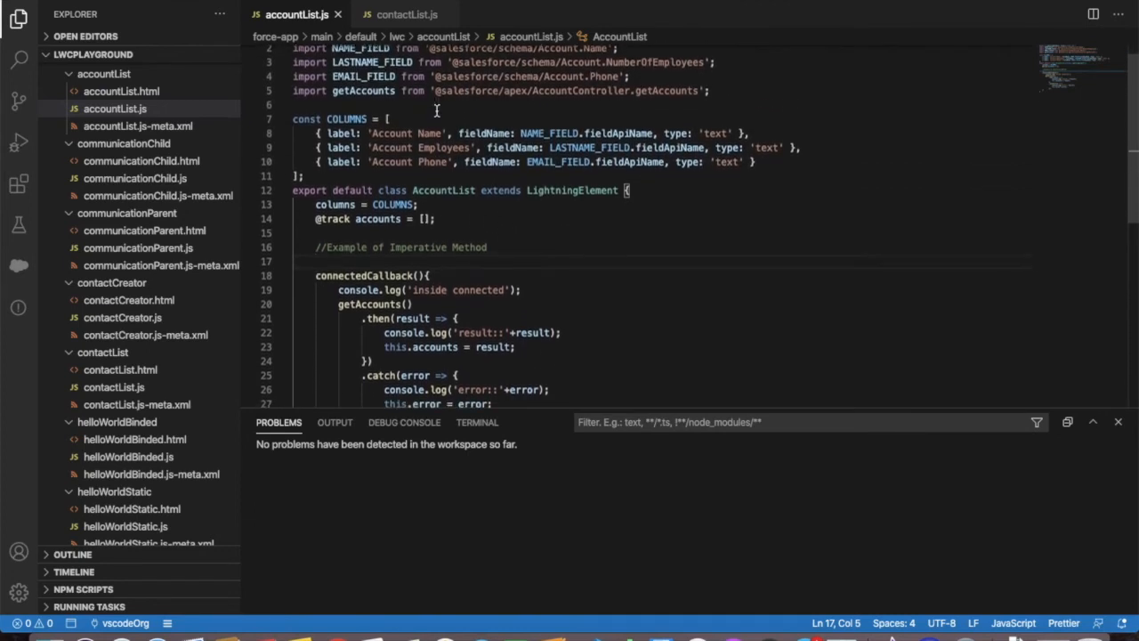
scroll(down, 3)
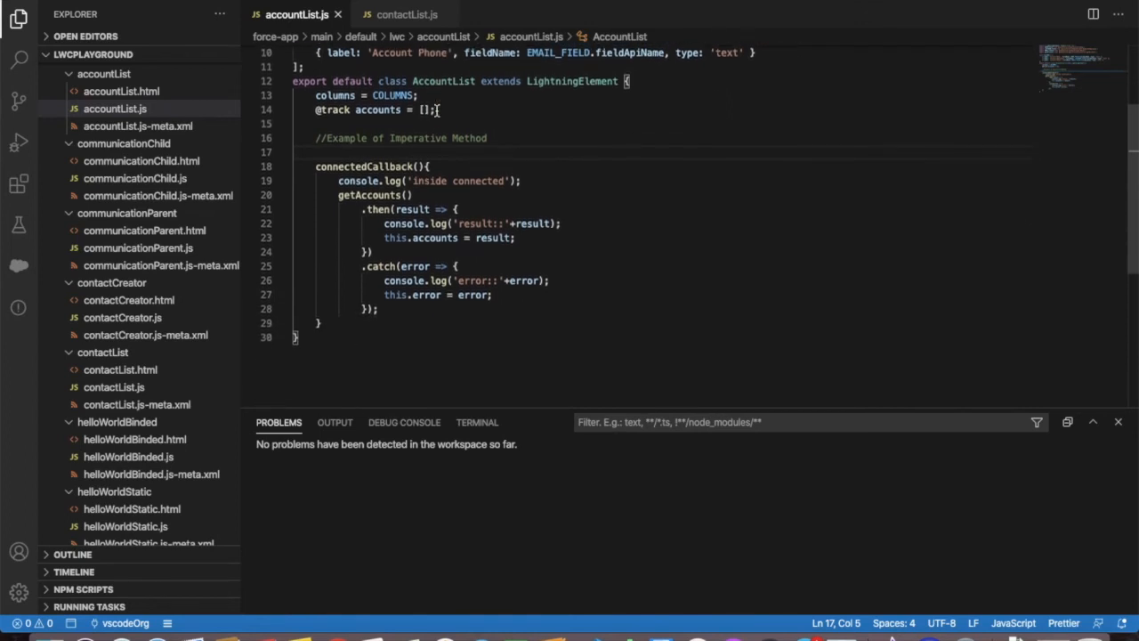
mouse_move(383, 194)
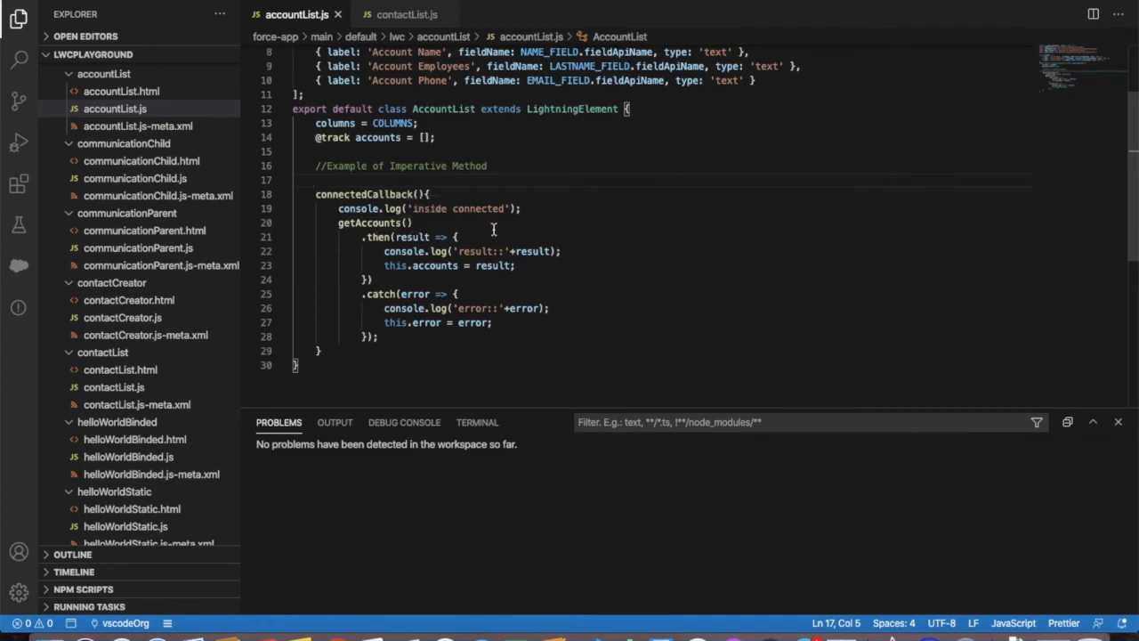
mouse_move(492, 265)
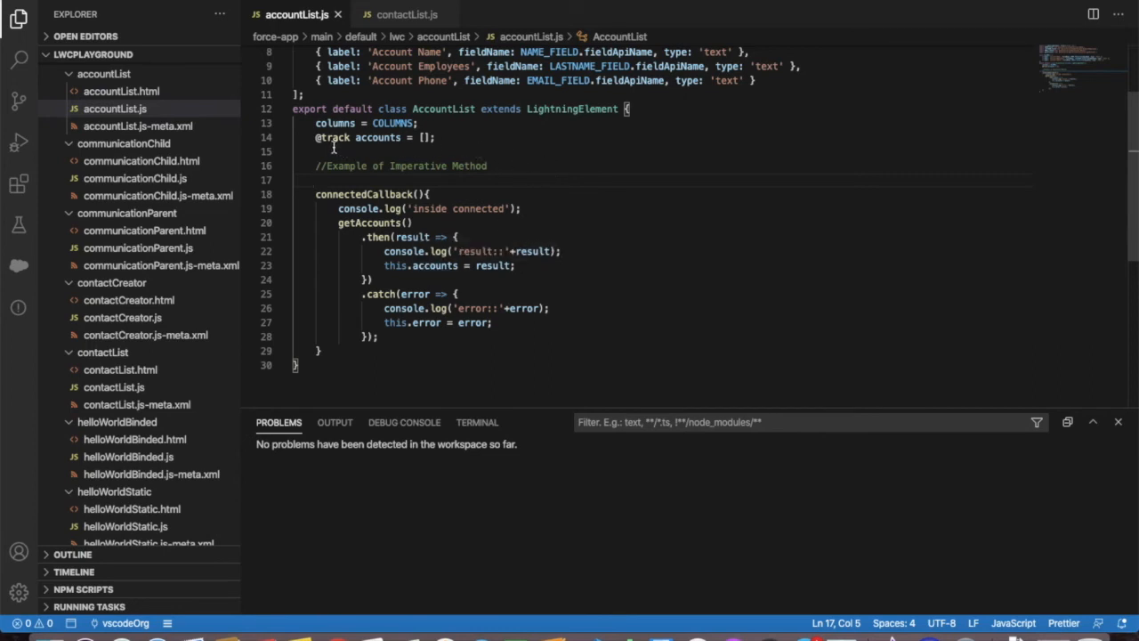
mouse_move(367, 146)
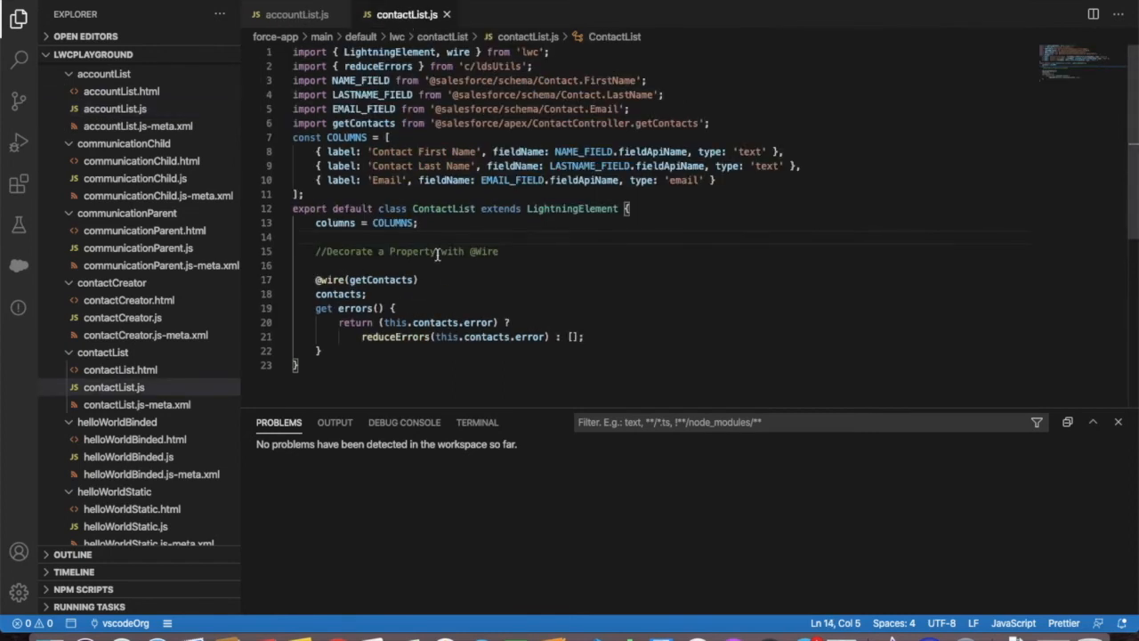
scroll(down, 3)
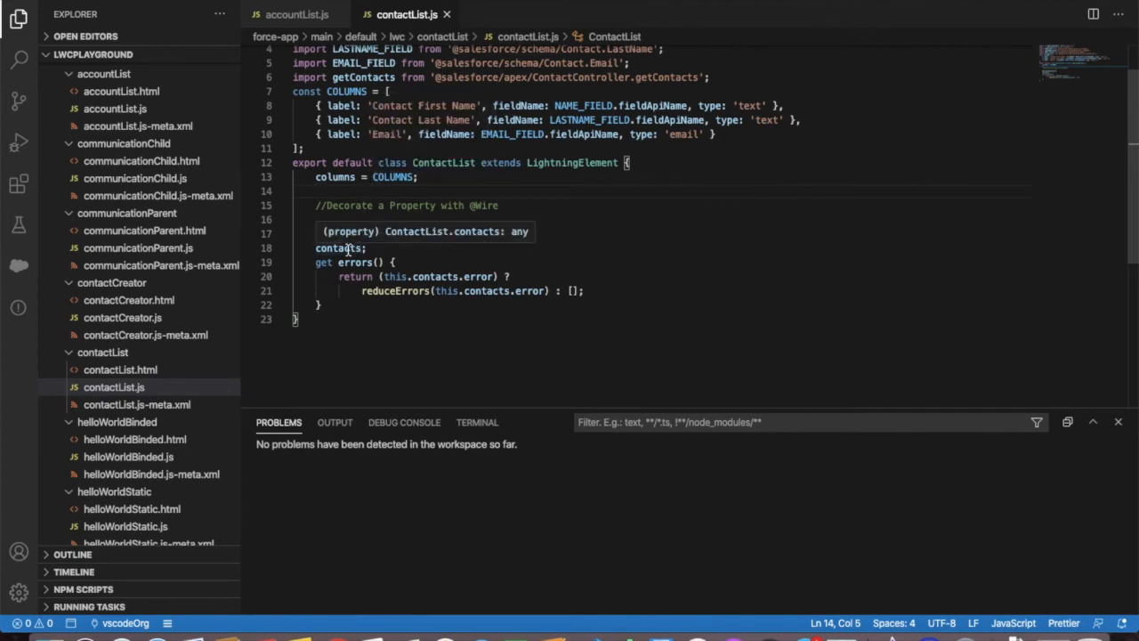
text(@wire(getContacts))
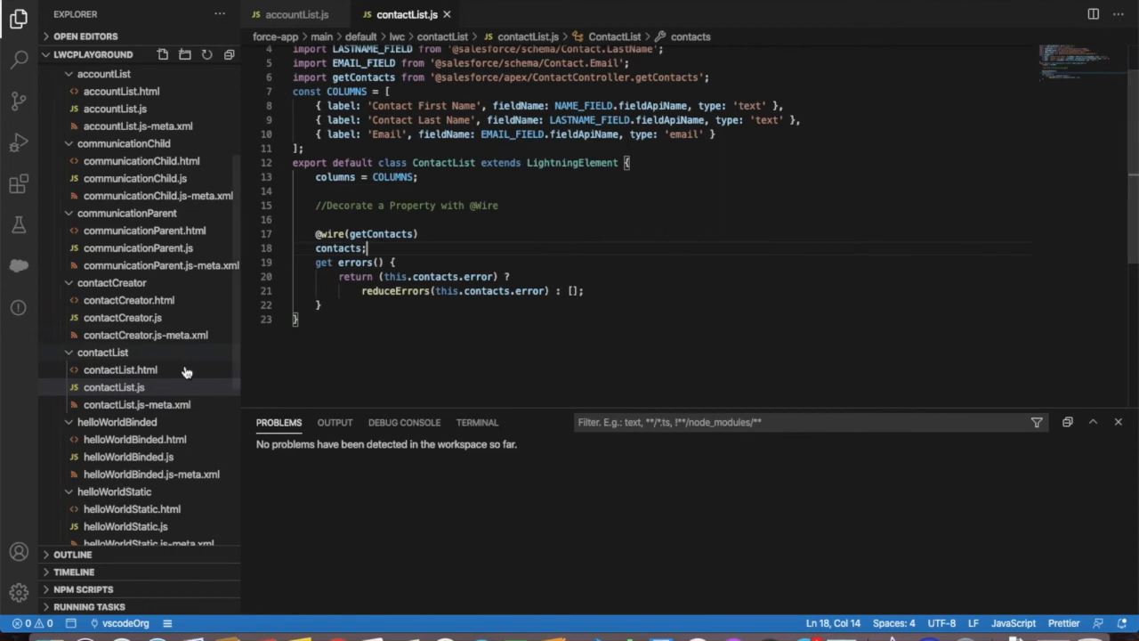
click(121, 368)
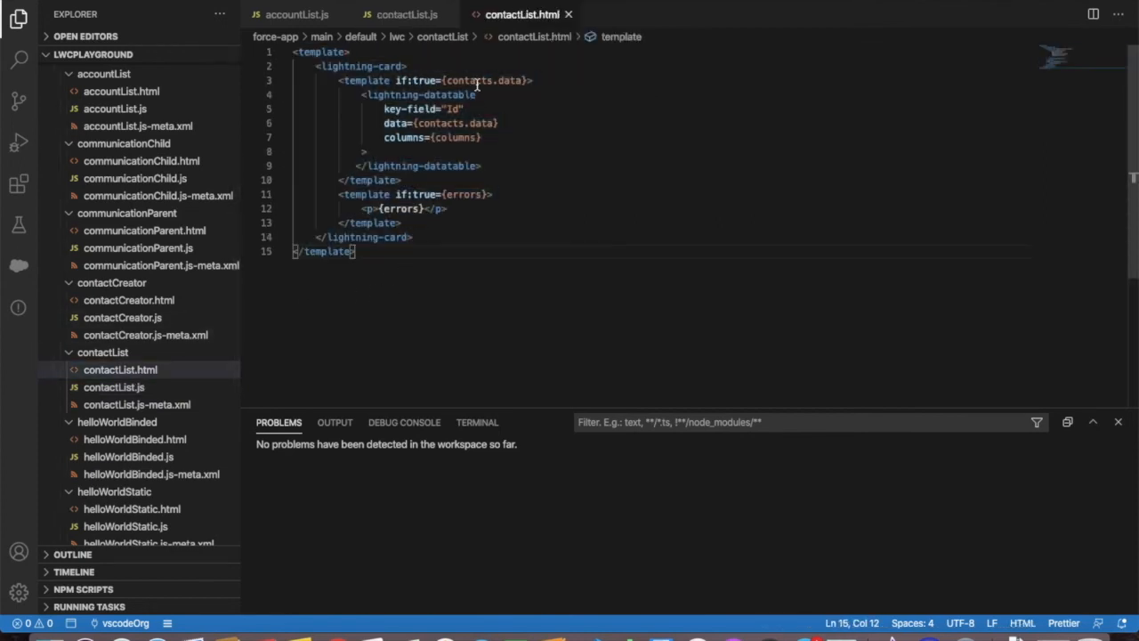
mouse_move(405, 194)
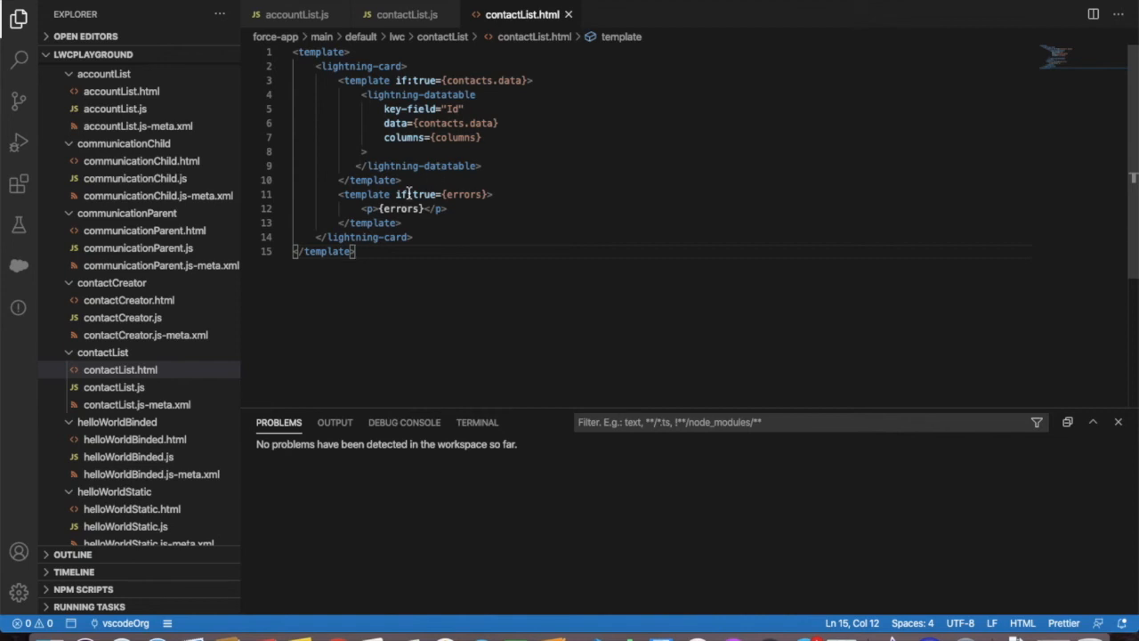
mouse_move(643, 66)
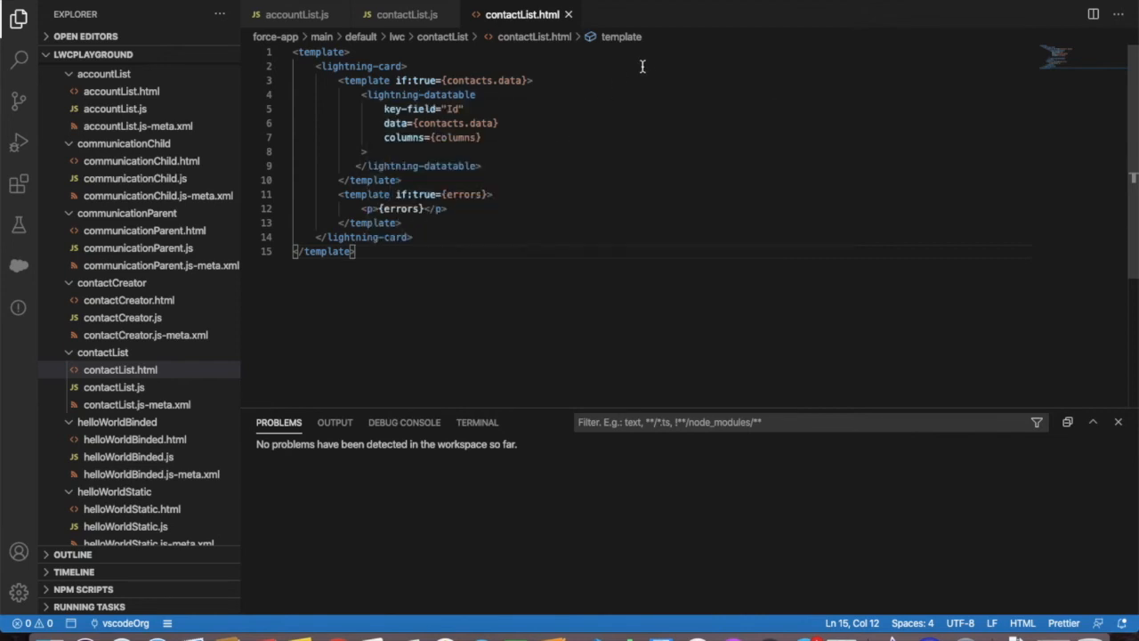
mouse_move(445, 36)
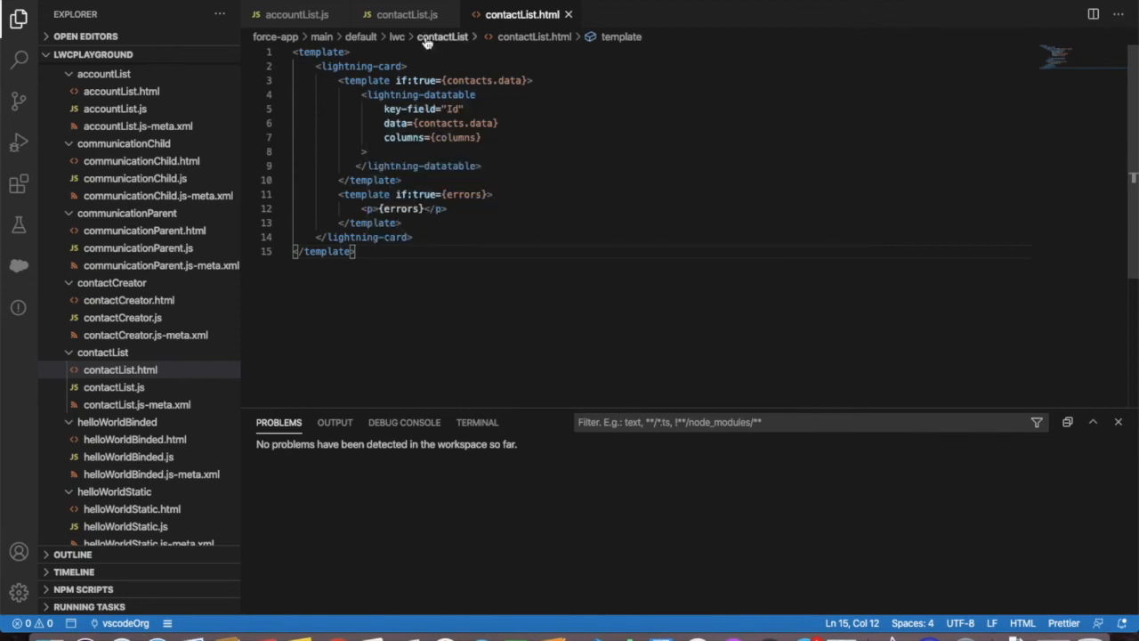
mouse_move(441, 137)
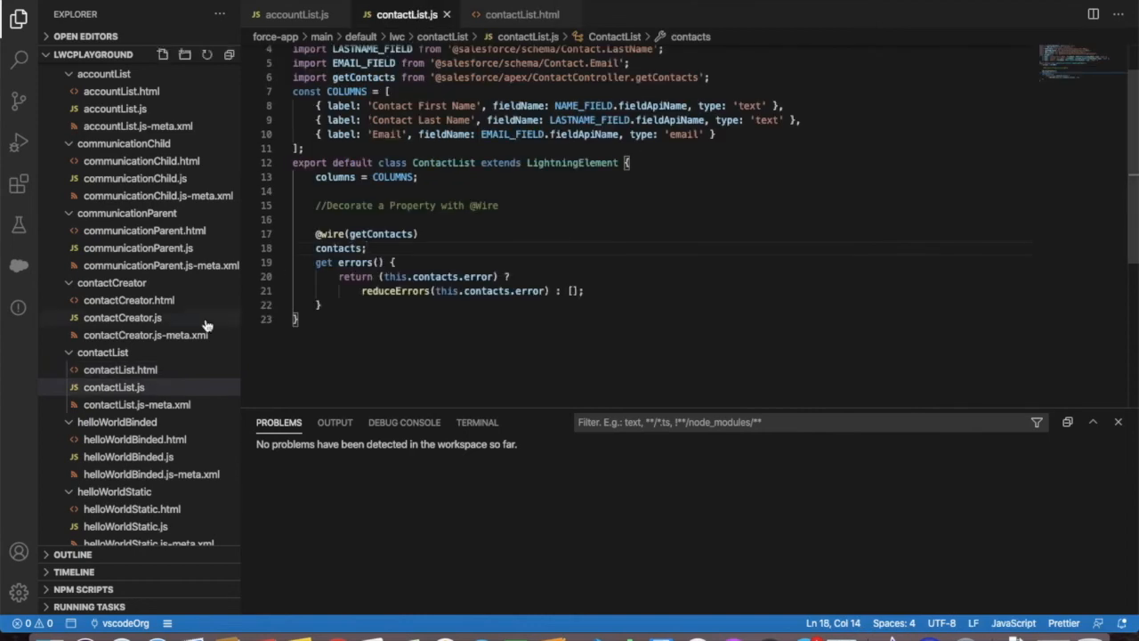
mouse_move(116, 98)
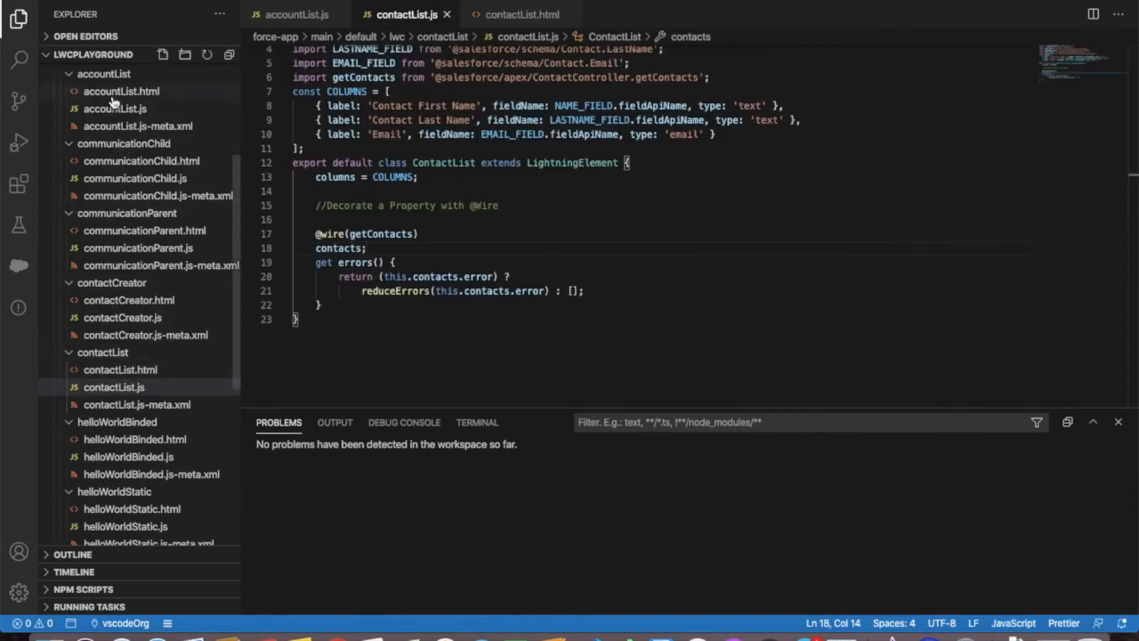
click(114, 90)
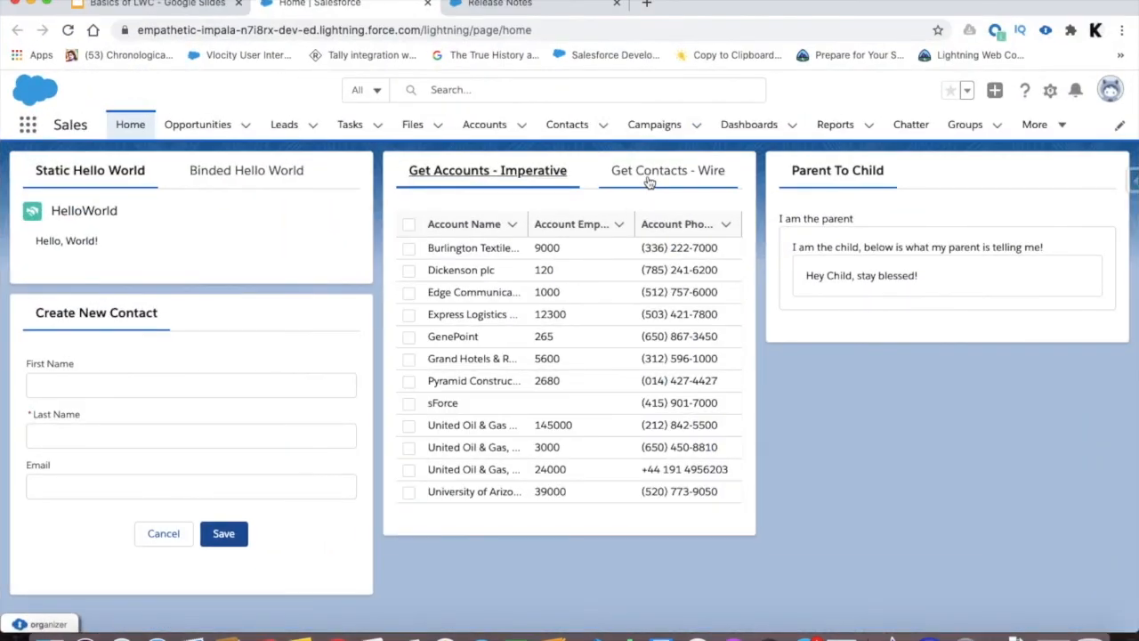
Show the Get Contacts - Wire table of first names, last names and emails.
click(668, 171)
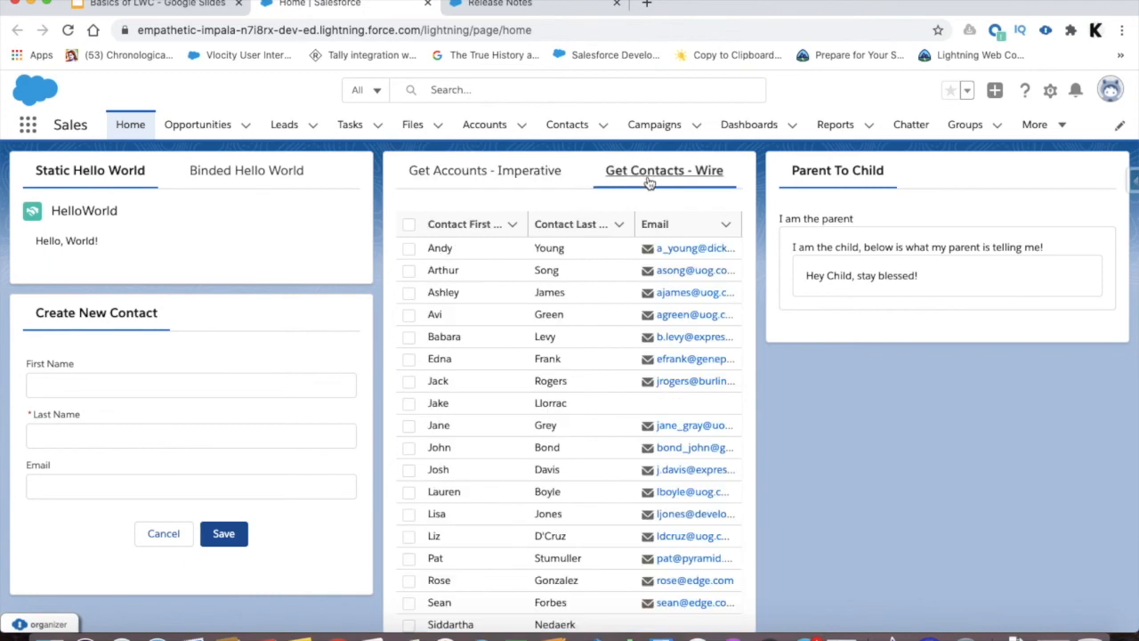
mouse_move(644, 182)
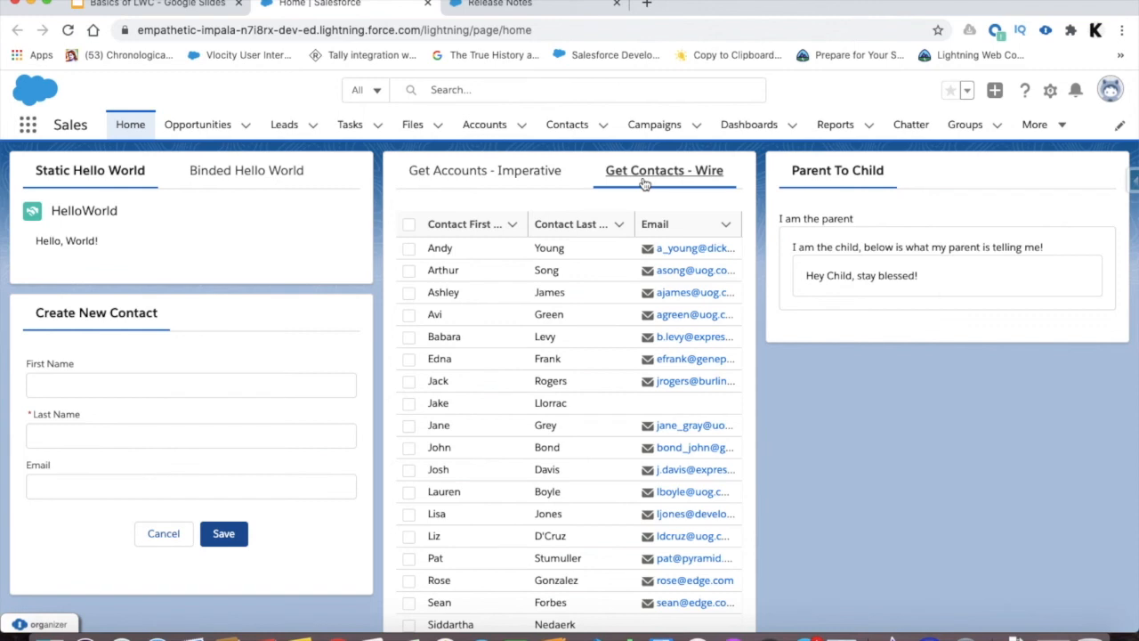
mouse_move(388, 355)
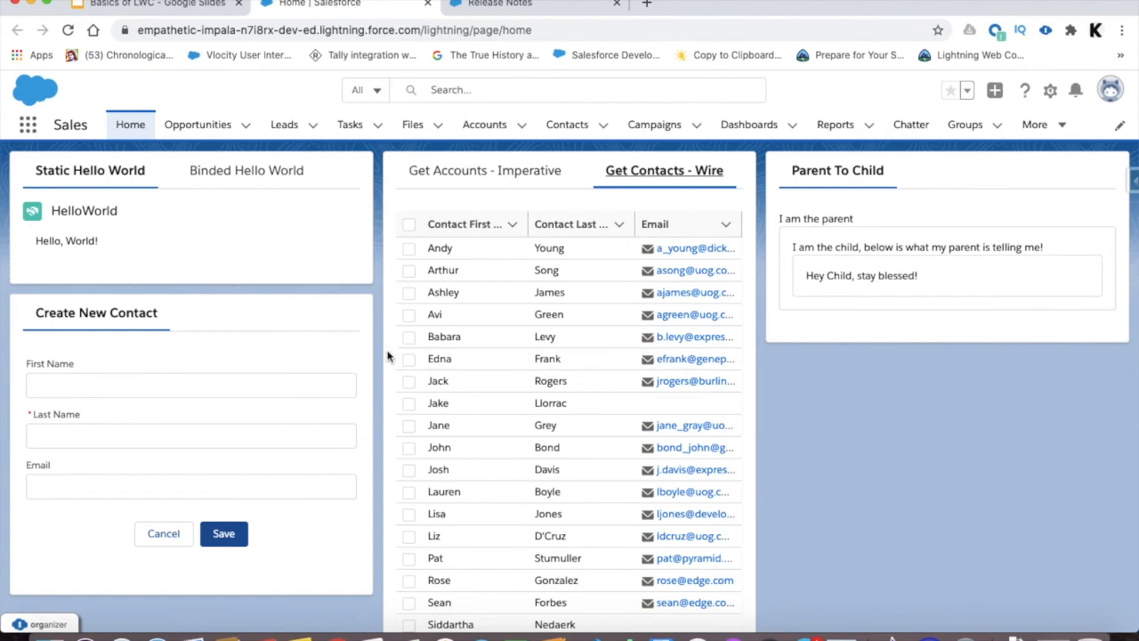
scroll(down, 3)
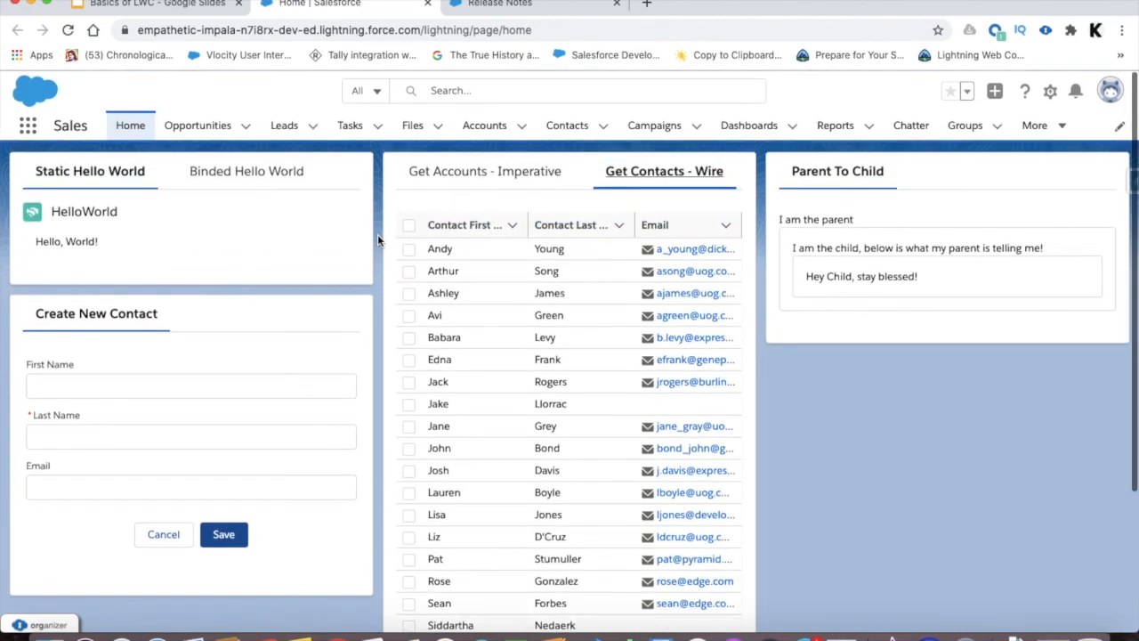
click(190, 385)
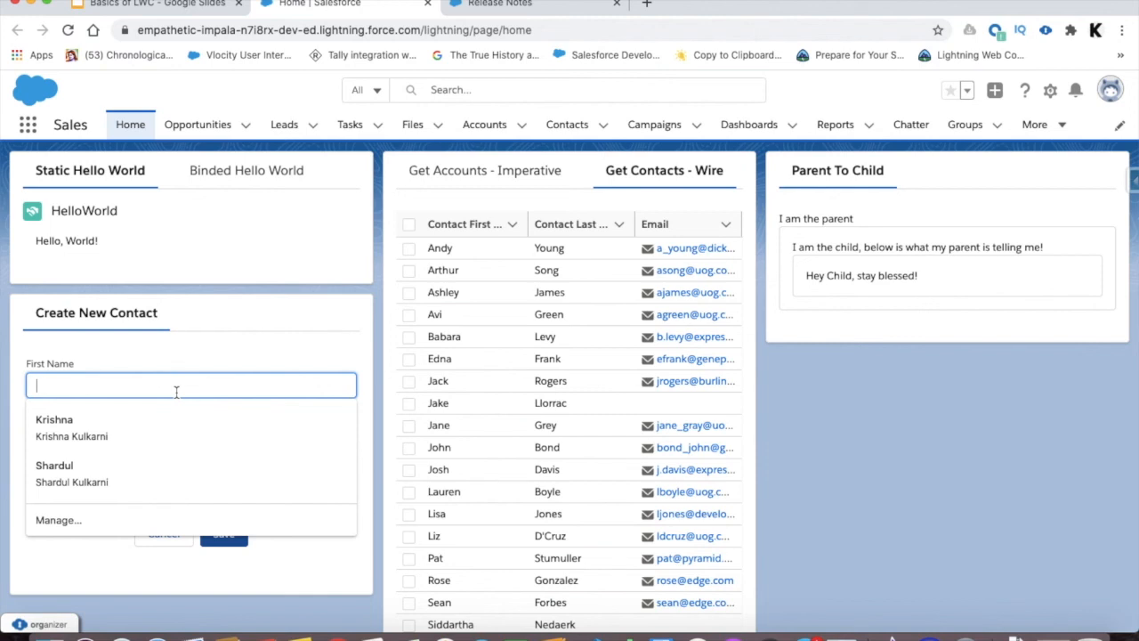
text(aaa test)
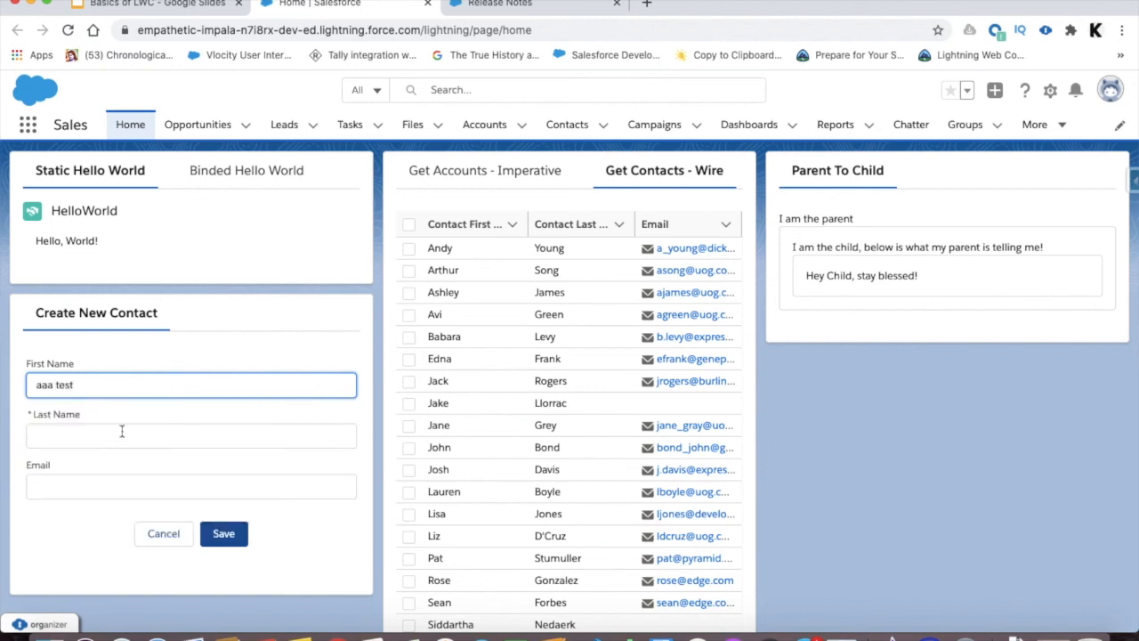
click(190, 434)
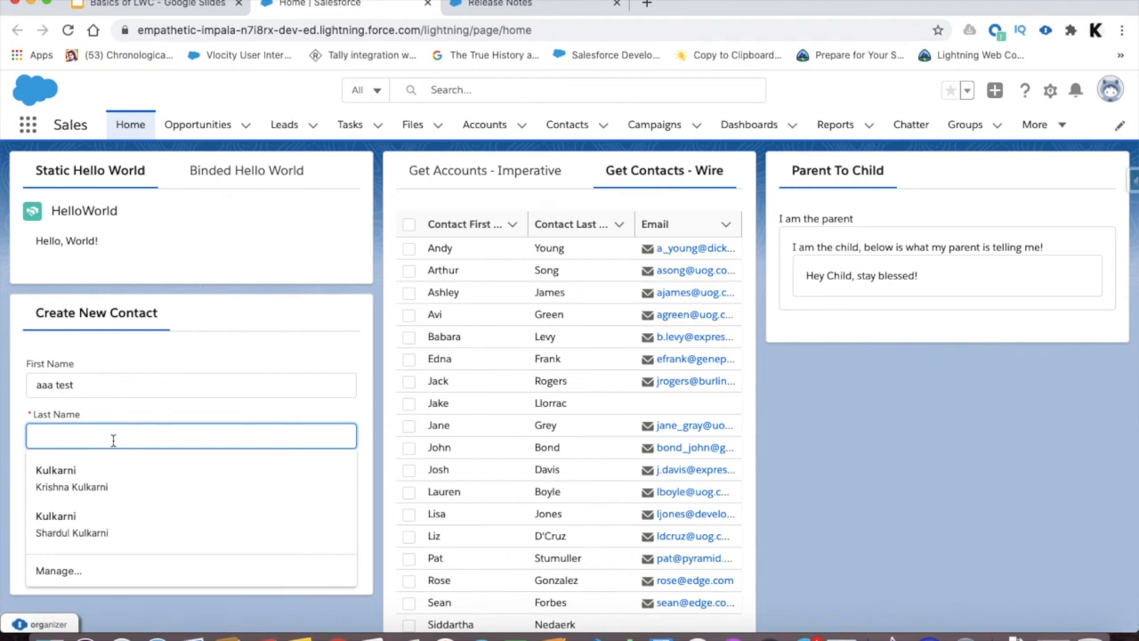
text(aaa te)
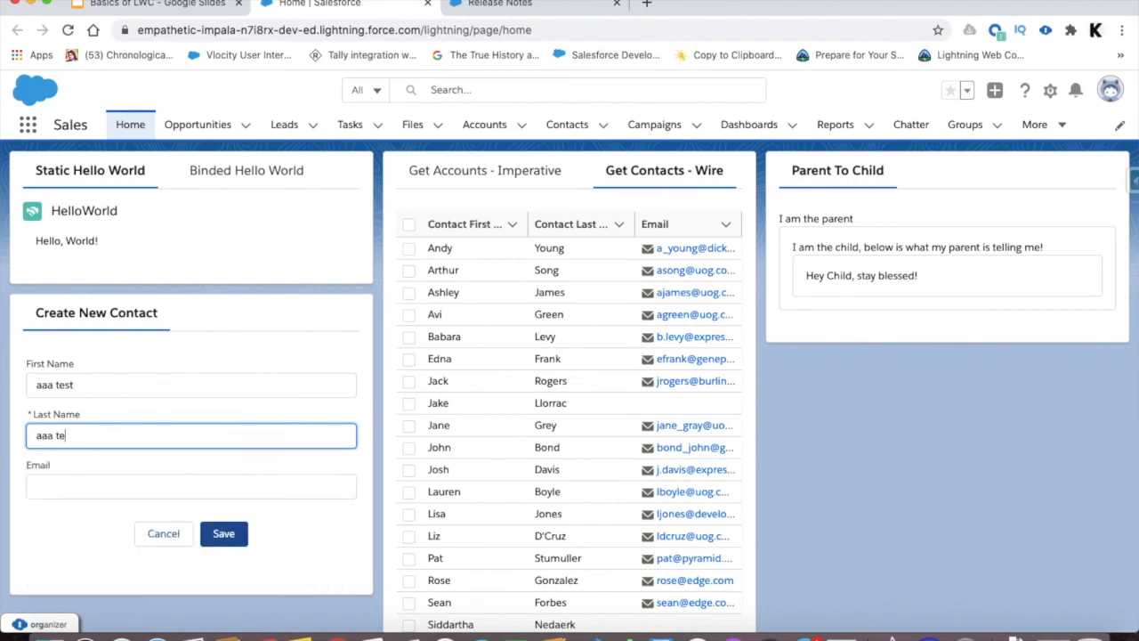
click(191, 486)
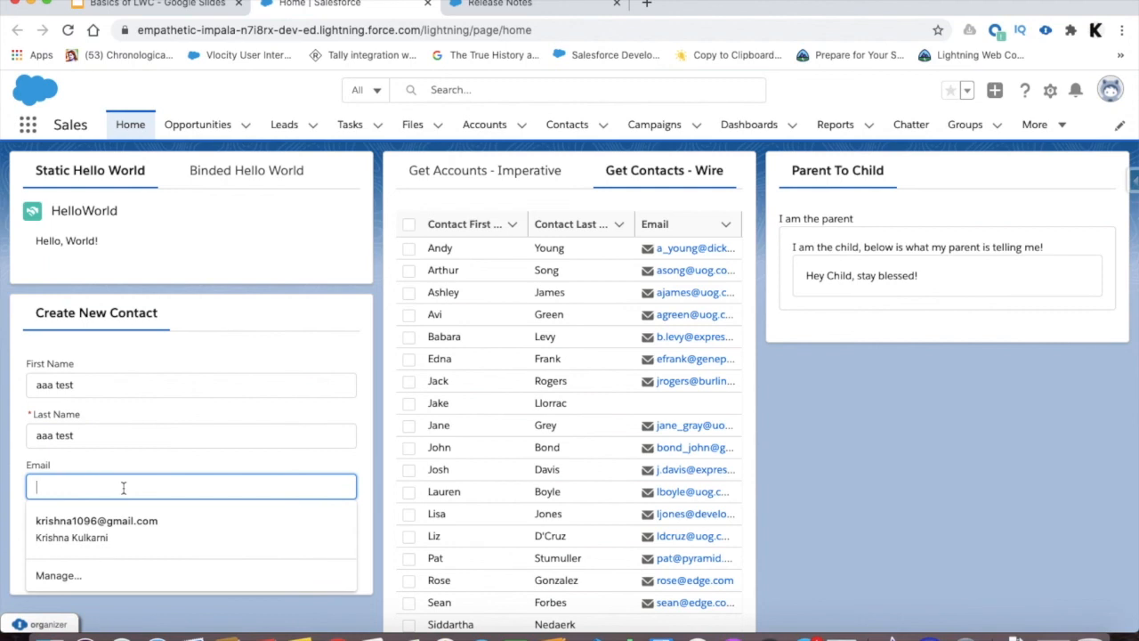
text(aaa@test.c)
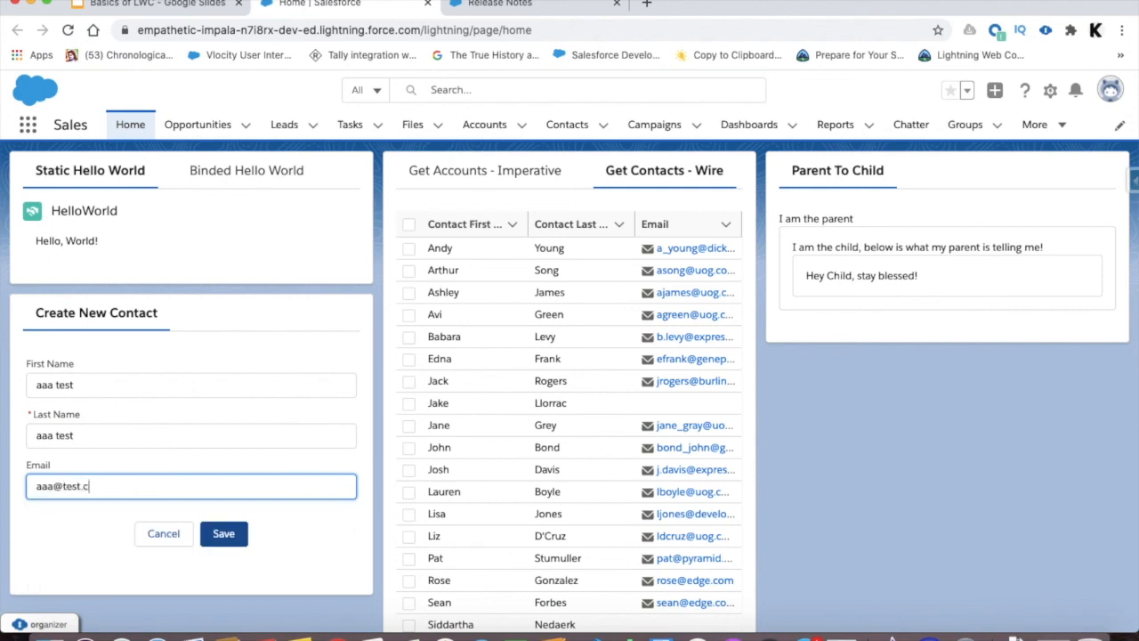
text(om)
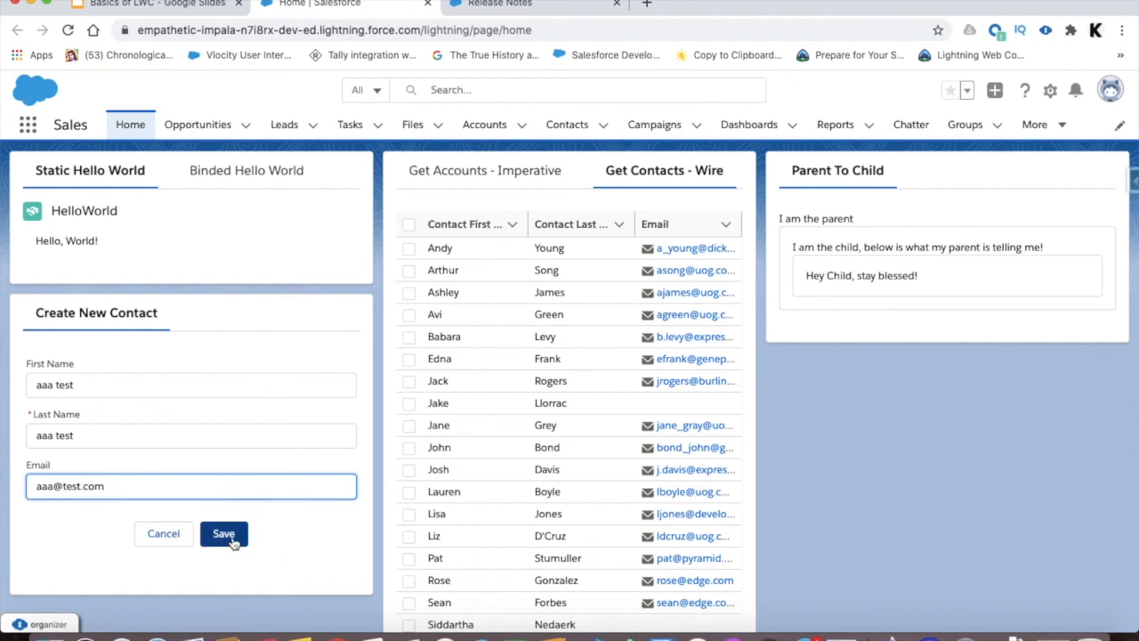
click(224, 534)
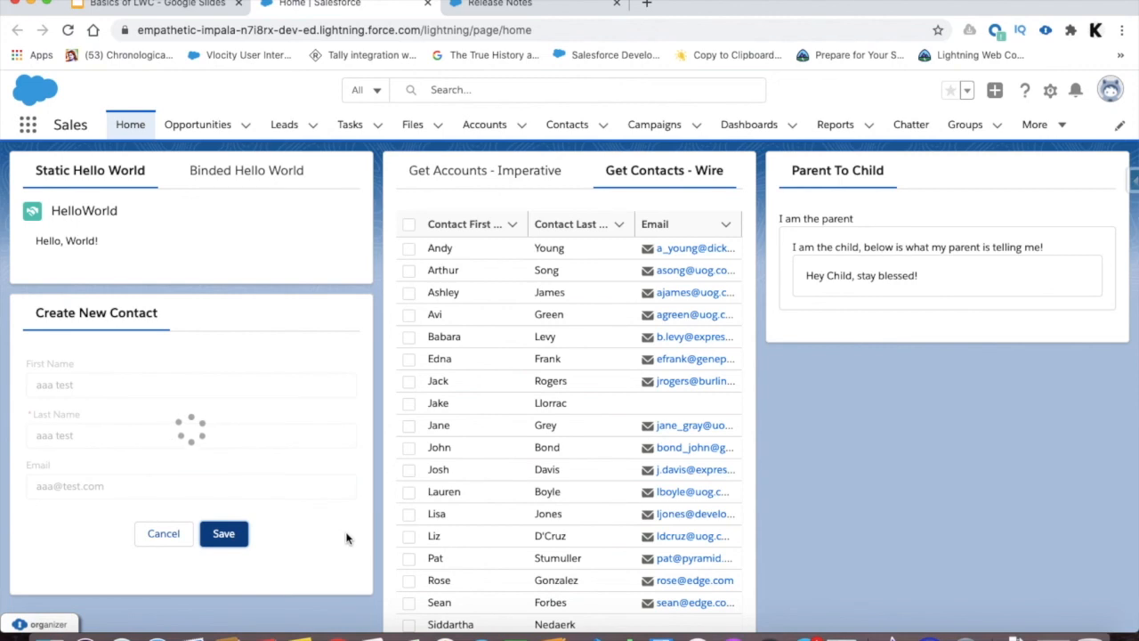
click(225, 534)
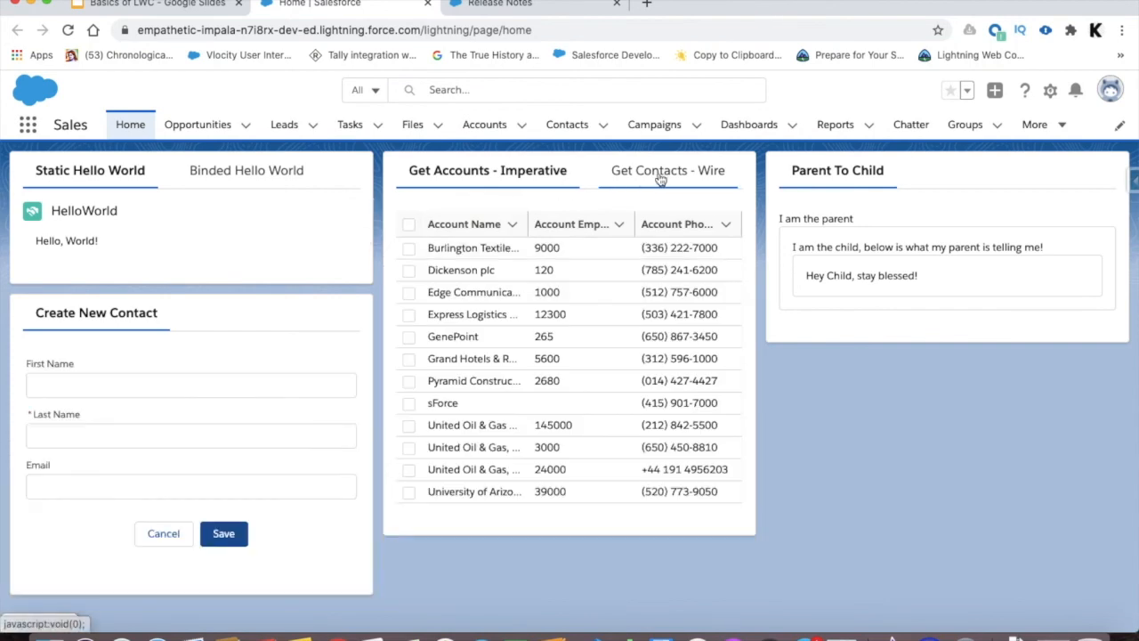
Confirm aaa test tops the wired contacts, then show the Communication Between Components slide.
click(668, 171)
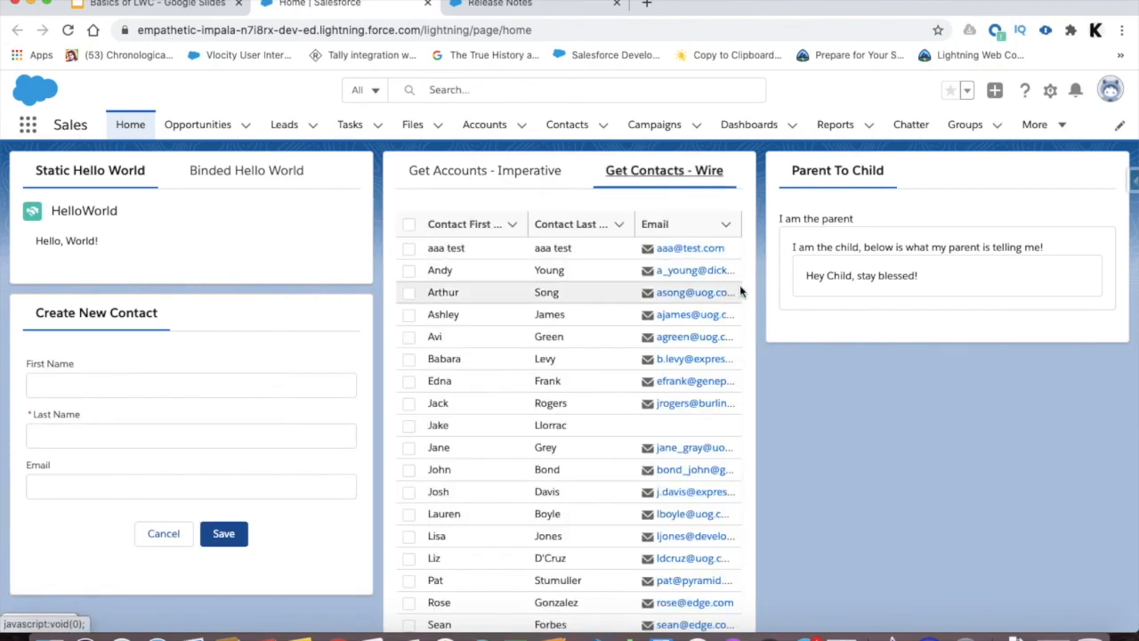
mouse_move(527, 265)
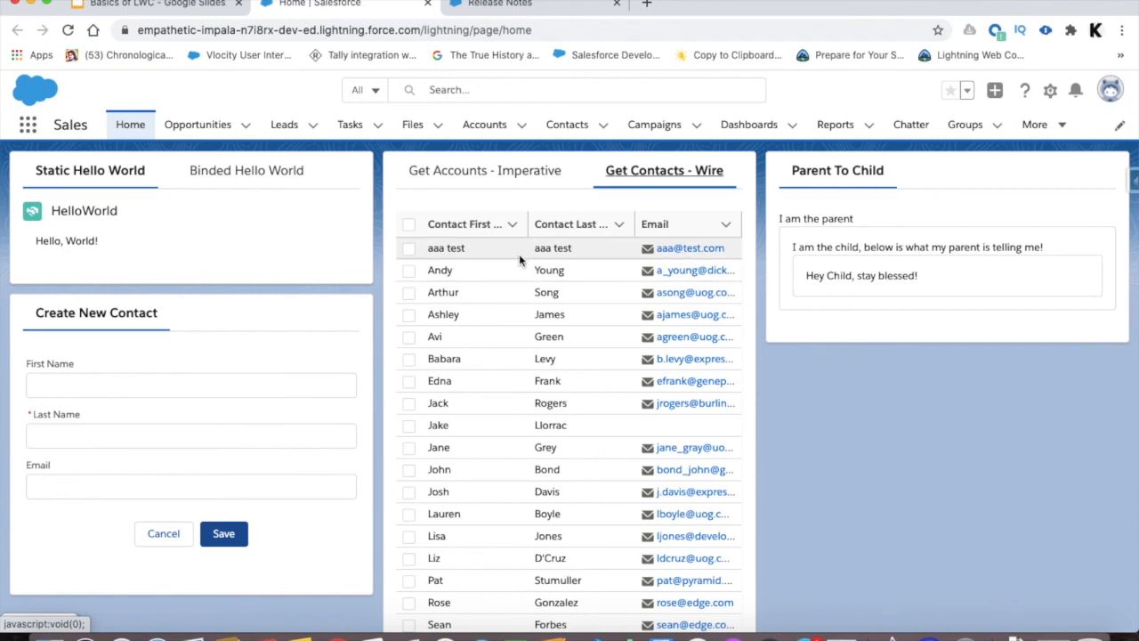
mouse_move(377, 342)
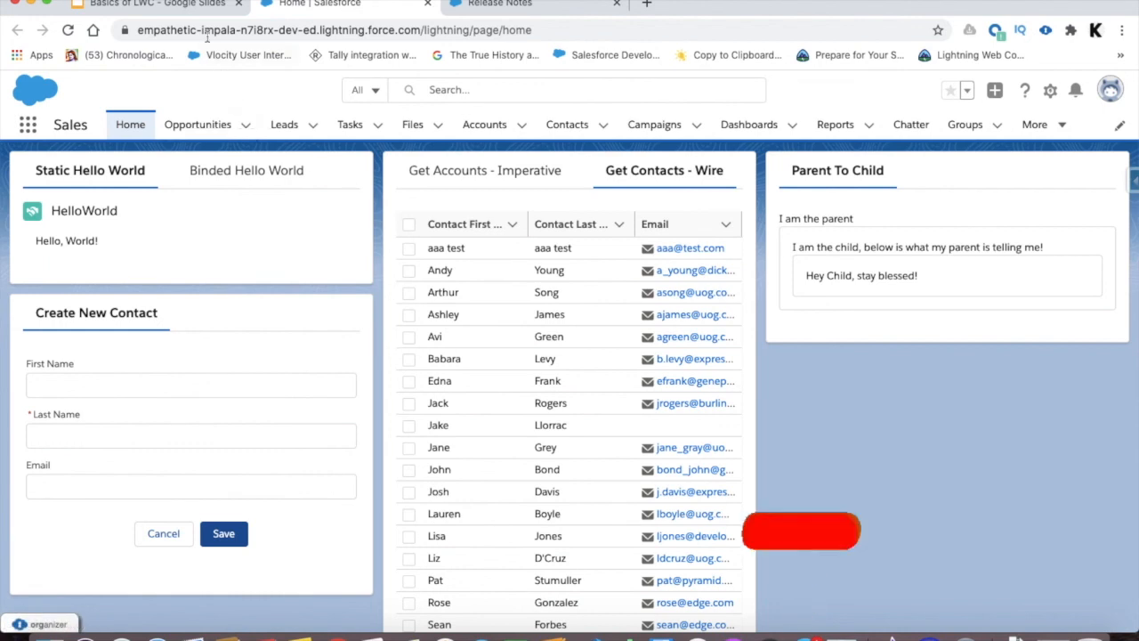
click(143, 5)
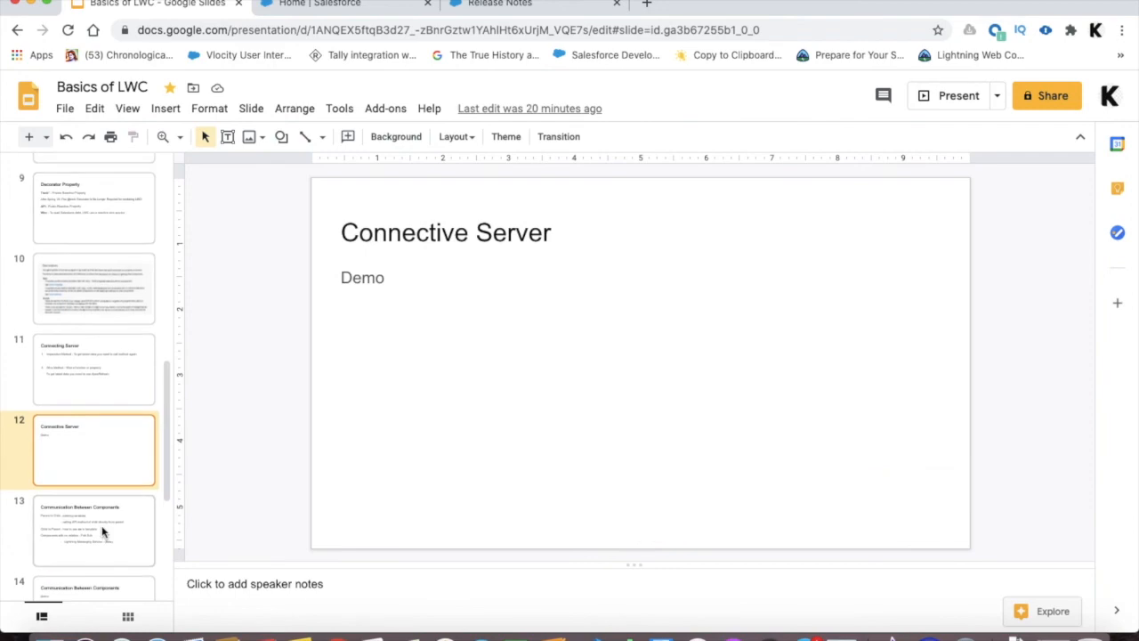
click(93, 531)
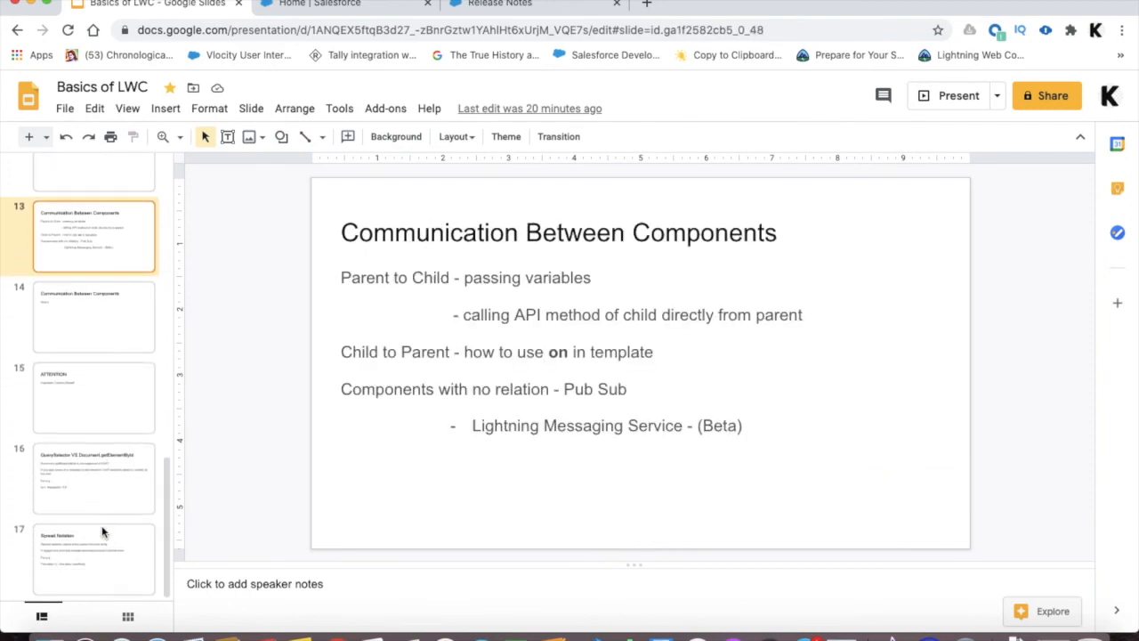
mouse_move(256, 479)
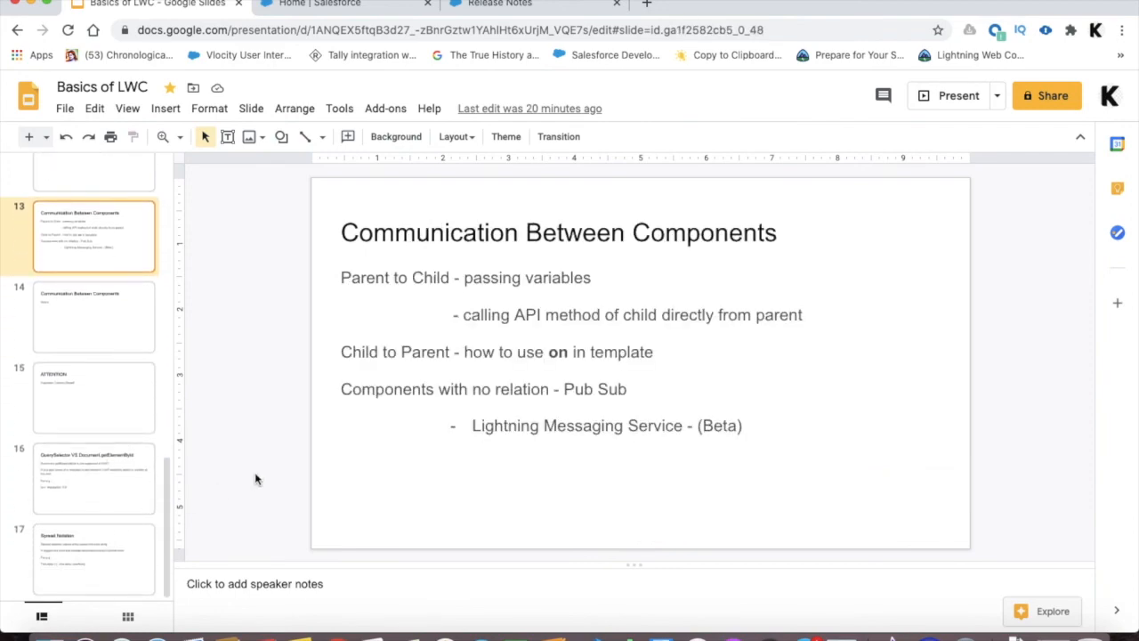